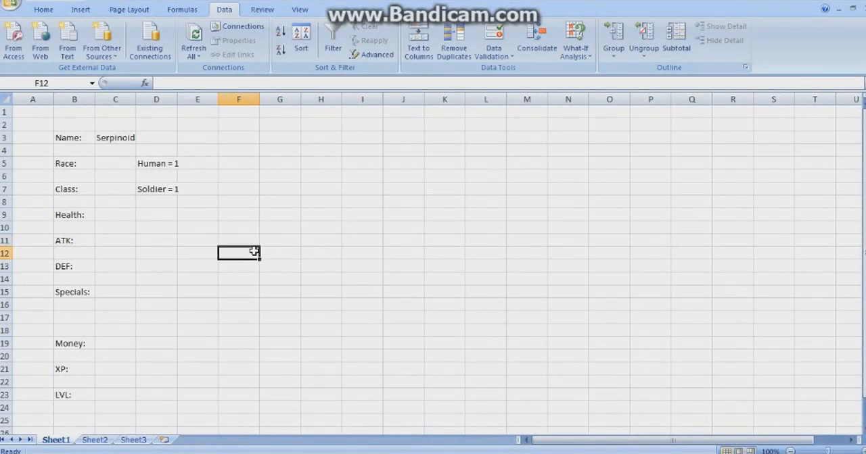
mouse_move(343, 266)
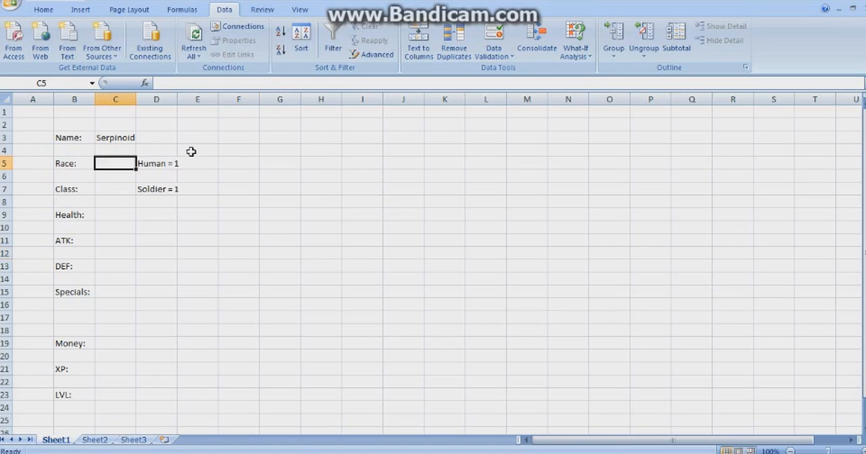
Step: Enter Class 1 left-aligned and Health 100, then move through the ATK and Specials cells
type("1")
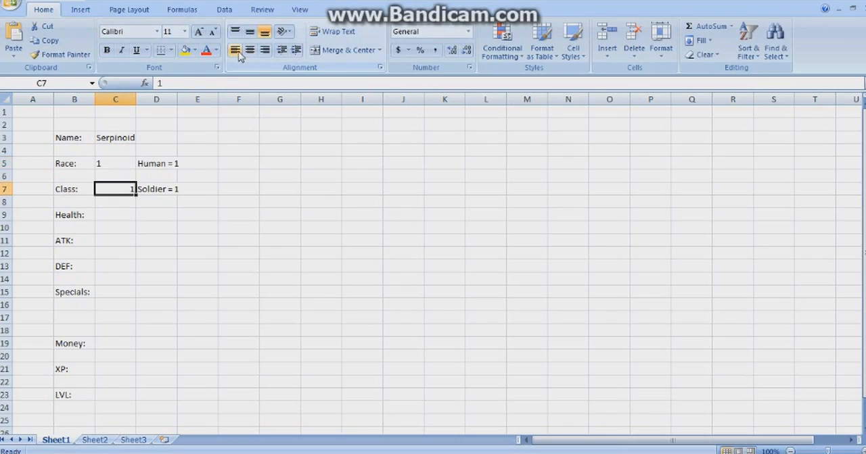
left_click(115, 214)
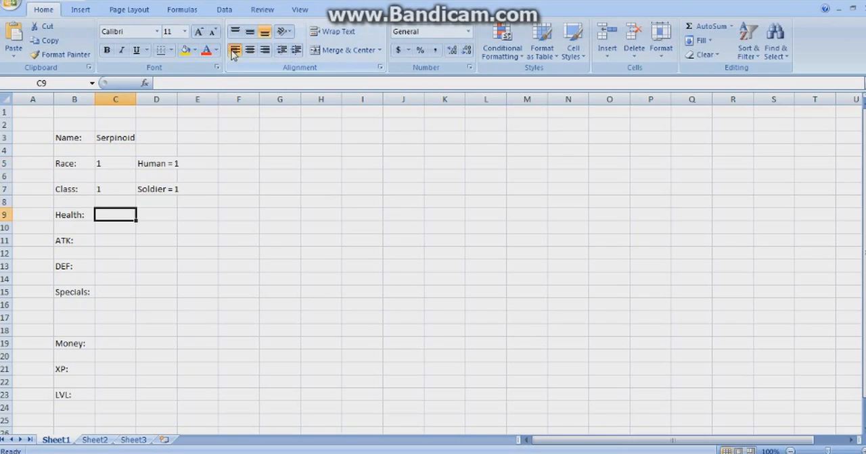
left_click(115, 240)
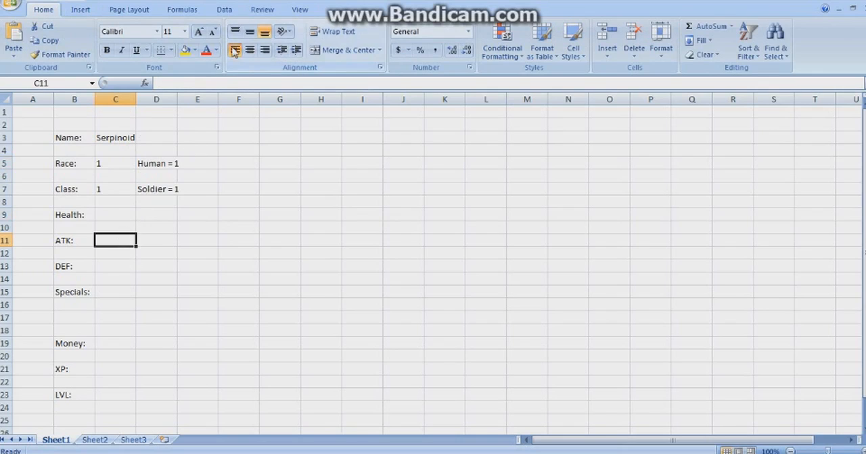
left_click(115, 265)
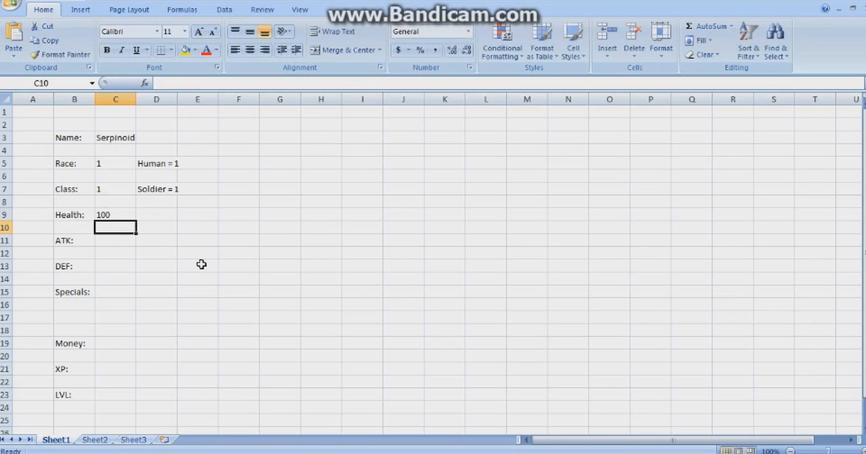
left_click(115, 240)
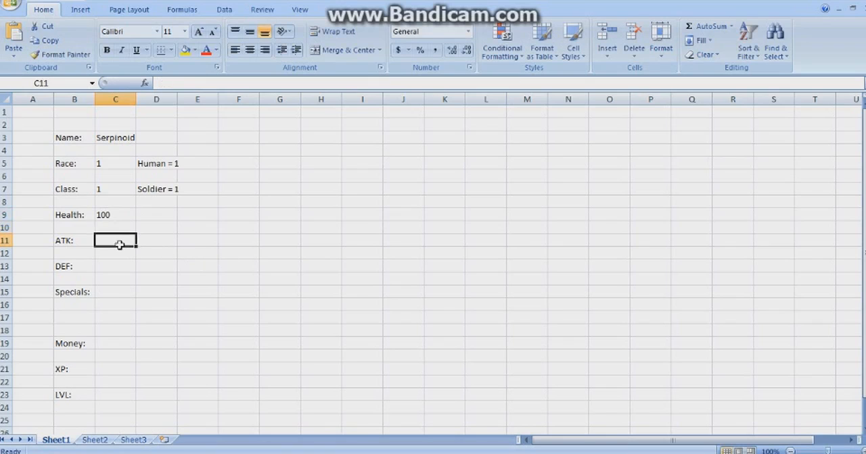
left_click(115, 292)
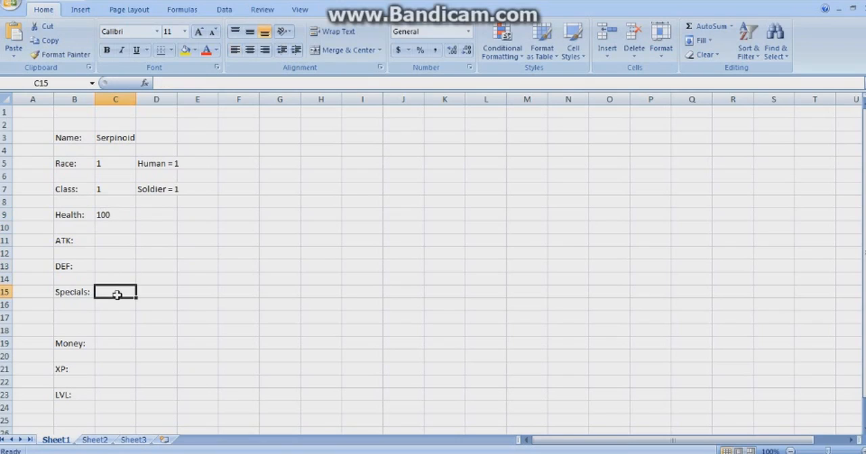
mouse_move(227, 253)
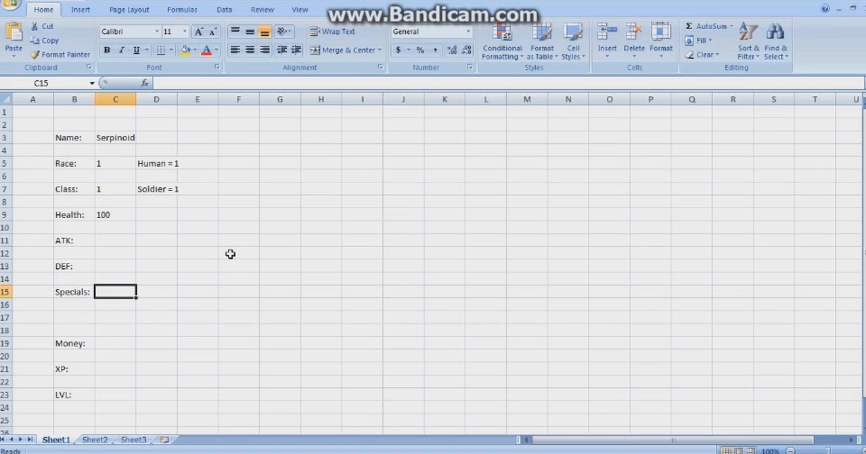
mouse_move(237, 264)
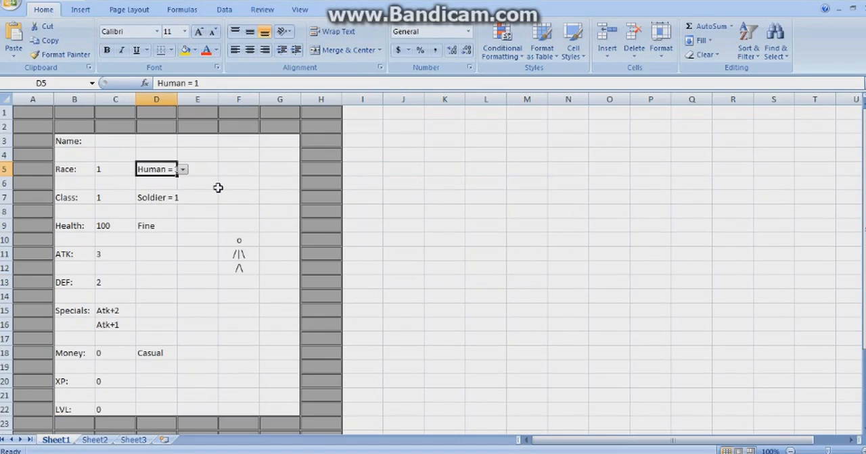
Step: Choose Elf = 2 as the race label and commit race value 2 to recalculate stats
left_click(197, 184)
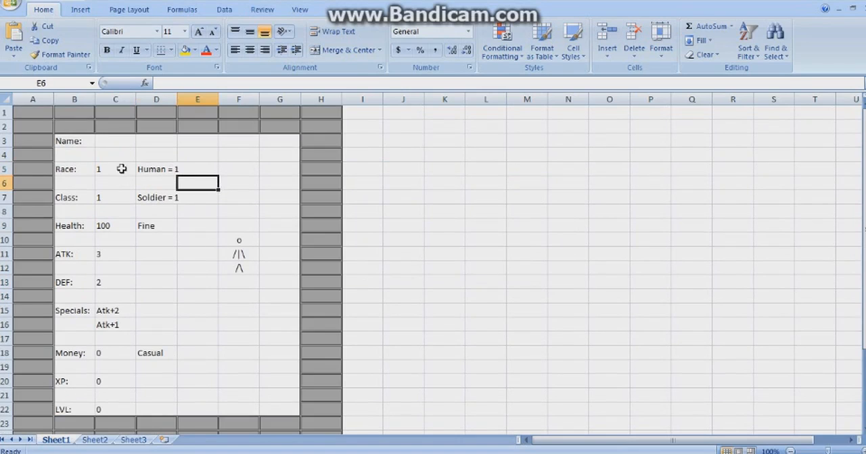
left_click(183, 169)
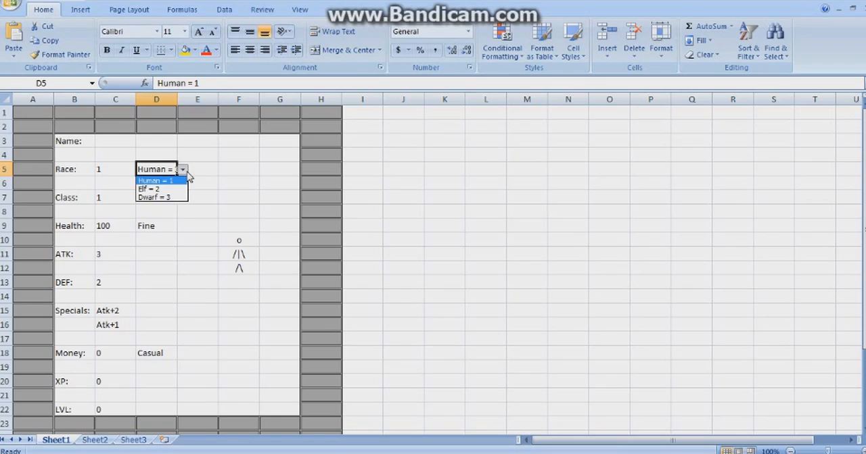
left_click(148, 189)
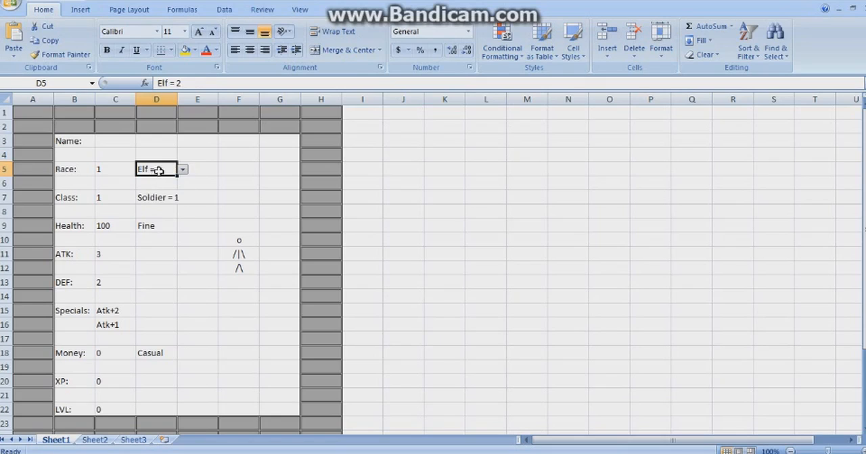
left_click(115, 169)
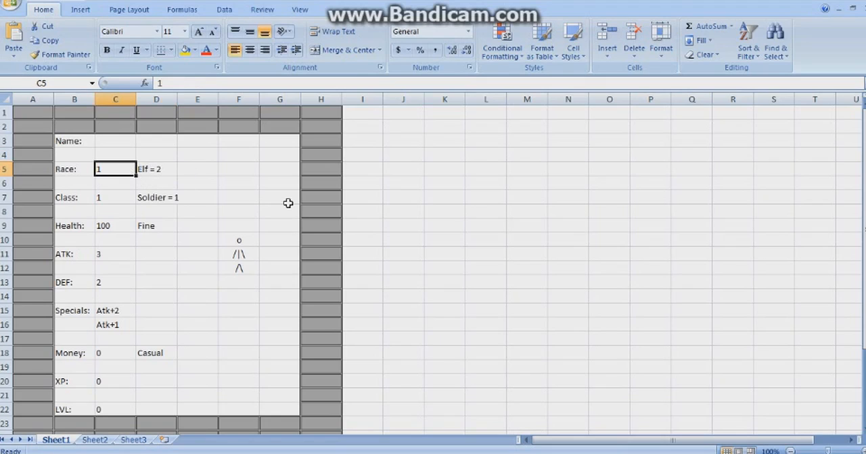
key("Return")
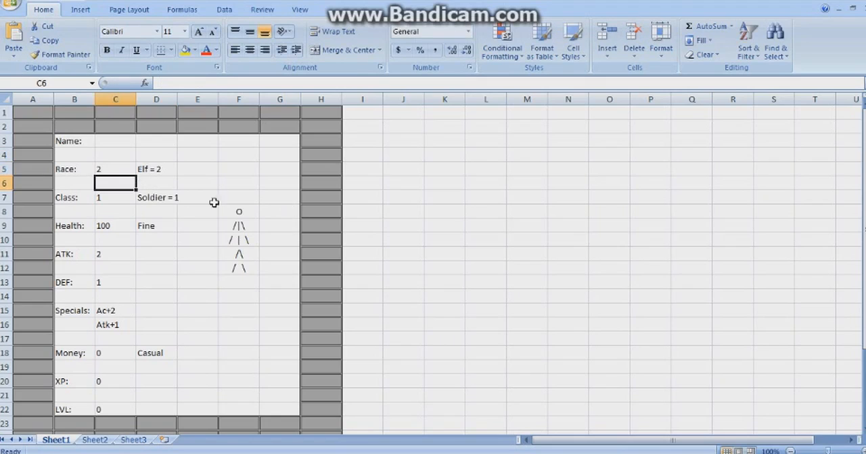
Step: Try race value 3, return to Elf = 2, and inspect the Specials and DEF LOOKUP formulas
left_click(115, 169)
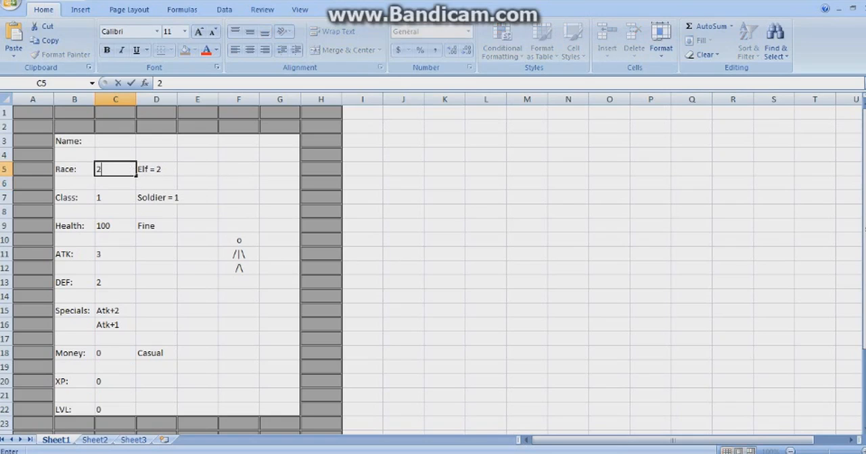
key("Return")
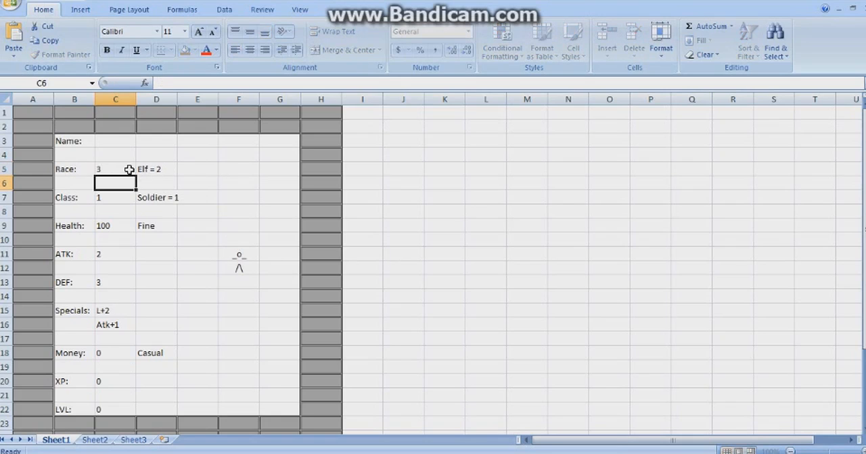
left_click(115, 170)
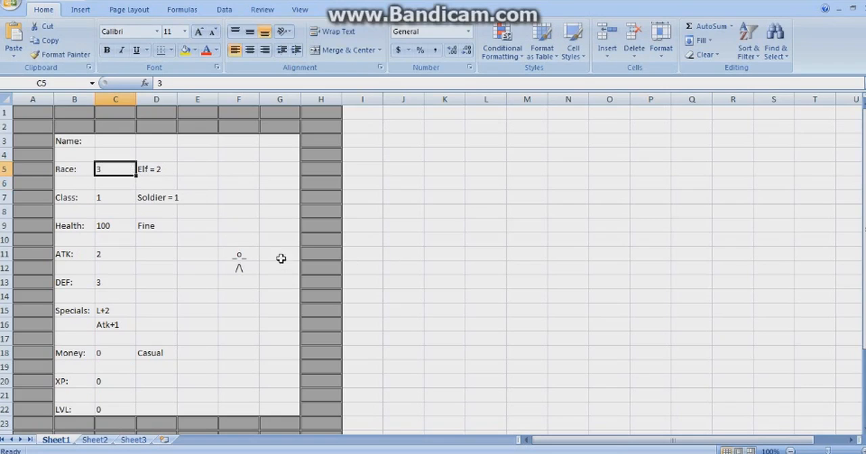
left_click(156, 169)
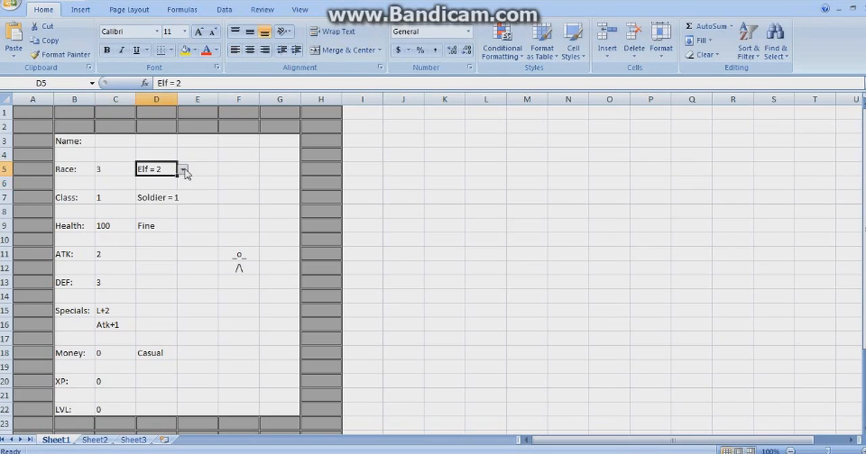
left_click(115, 169)
type("2")
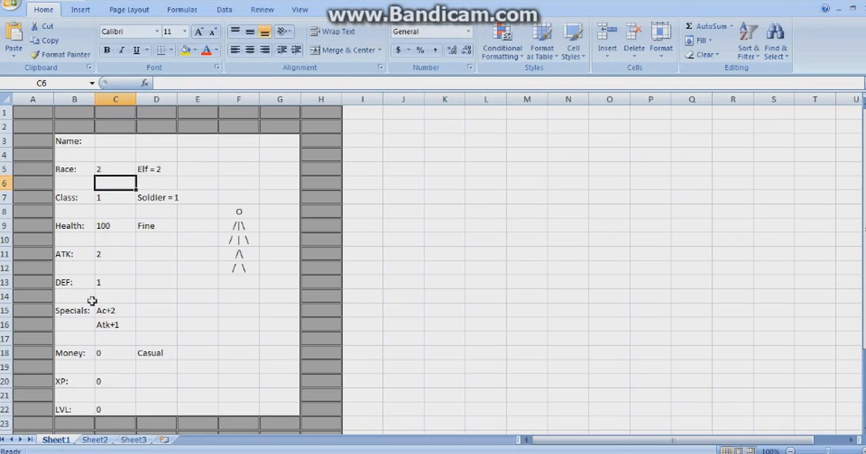
left_click(115, 311)
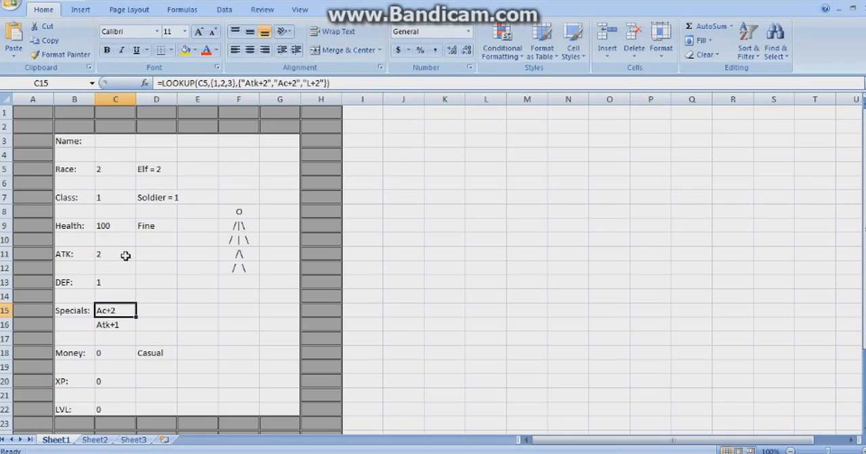
left_click(115, 282)
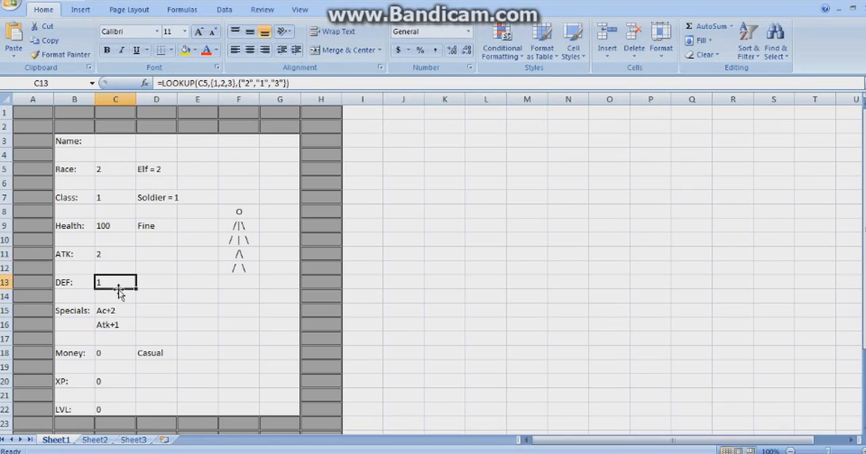
Step: Choose Archer = 2 from the class dropdown so the second special becomes Ratk+1
left_click(115, 197)
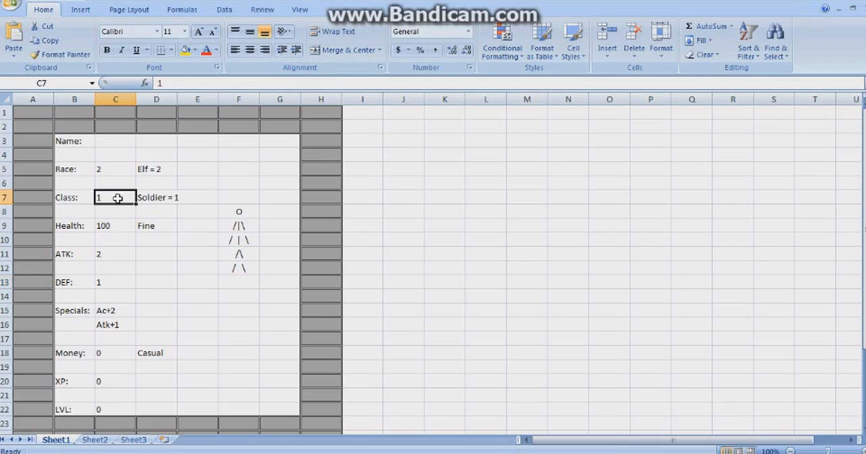
left_click(181, 198)
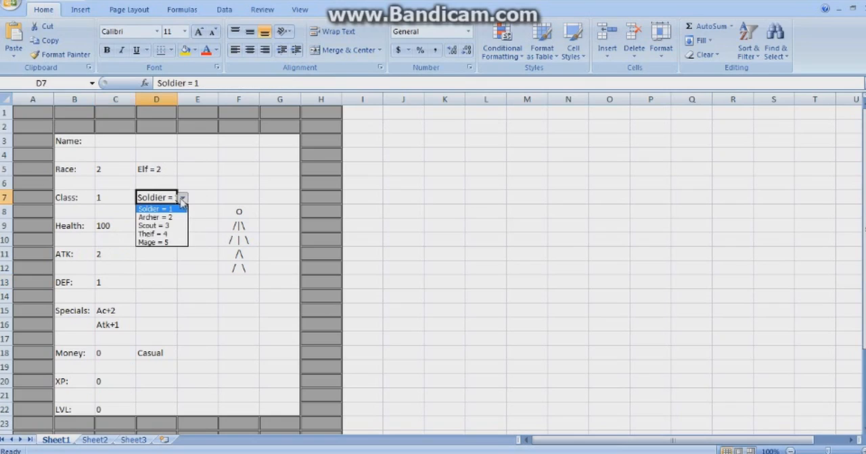
mouse_move(175, 224)
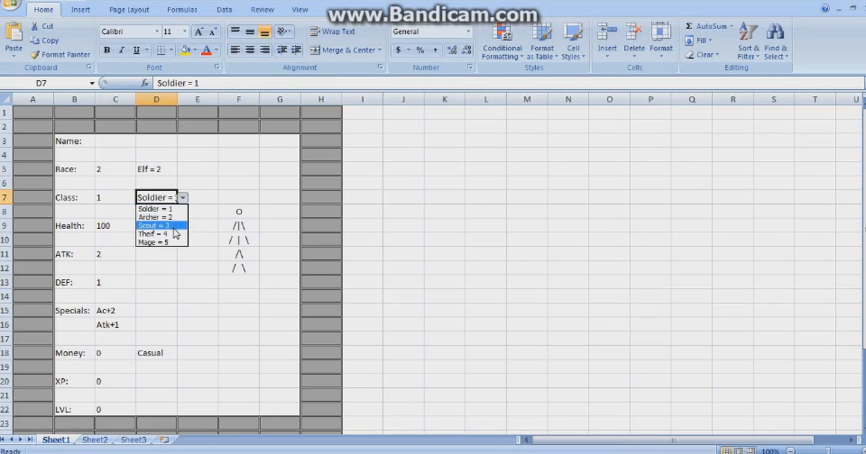
mouse_move(162, 242)
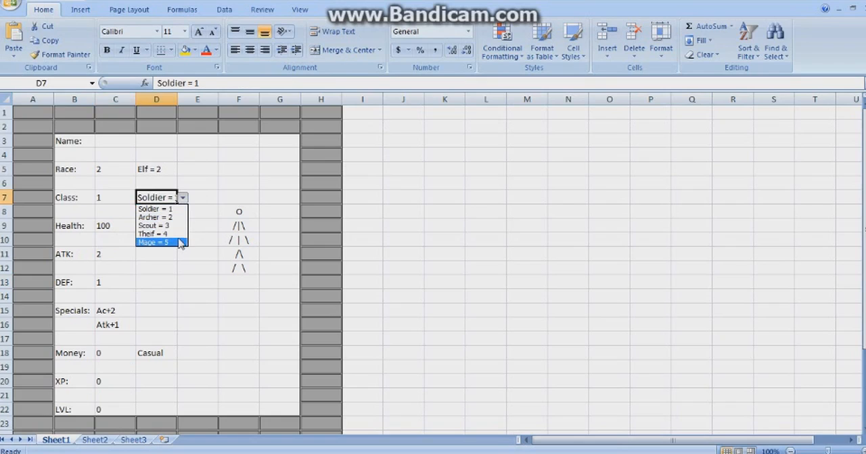
left_click(155, 216)
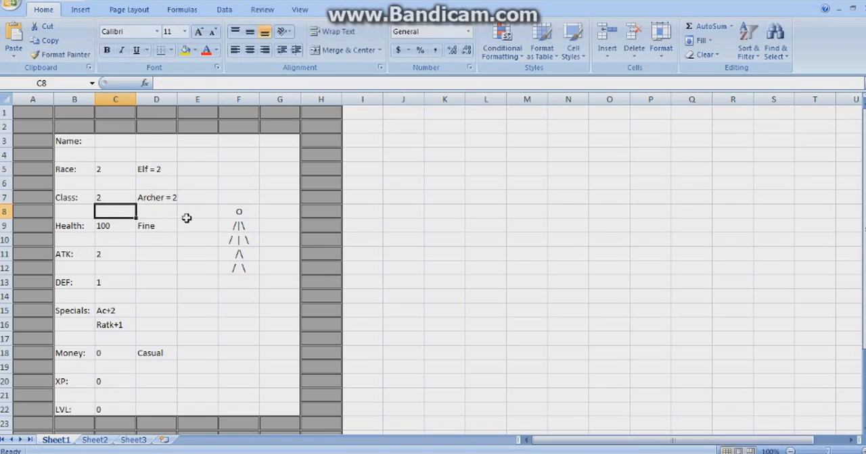
mouse_move(114, 331)
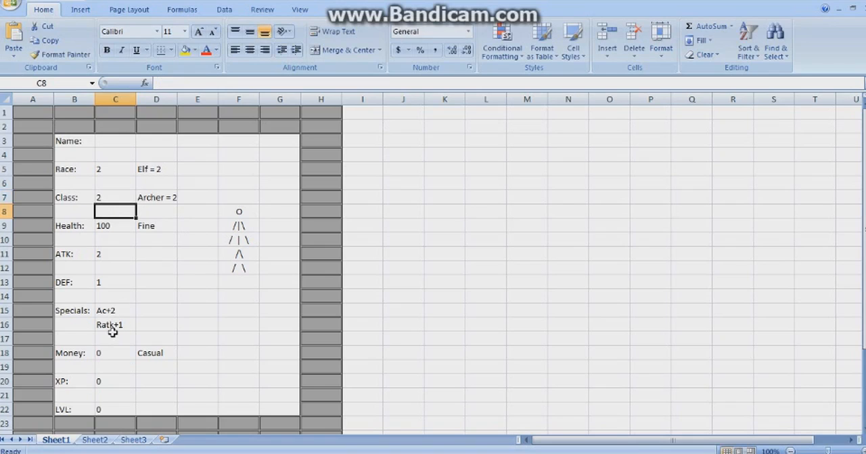
mouse_move(113, 254)
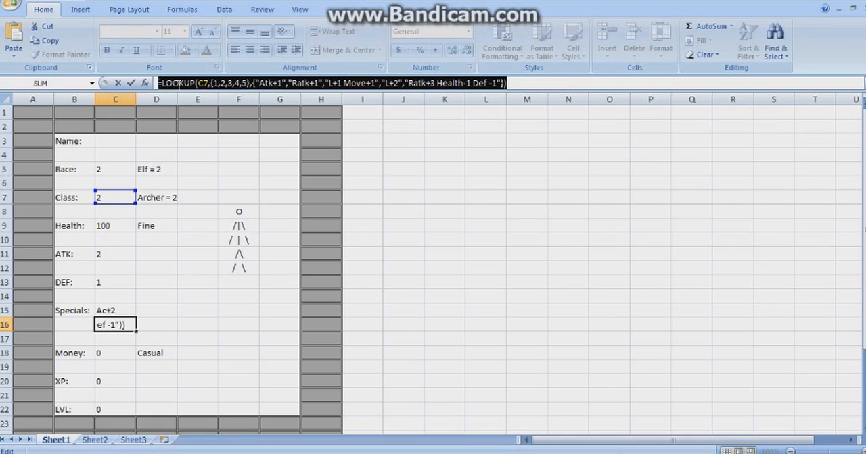
Step: Enter the Specials LOOKUP on C7 mapping classes 1–5 to Atk+1, Ratk+1, L+1 Move+1, L+2, Ratk+3 Health-1 Def -1
key("Return")
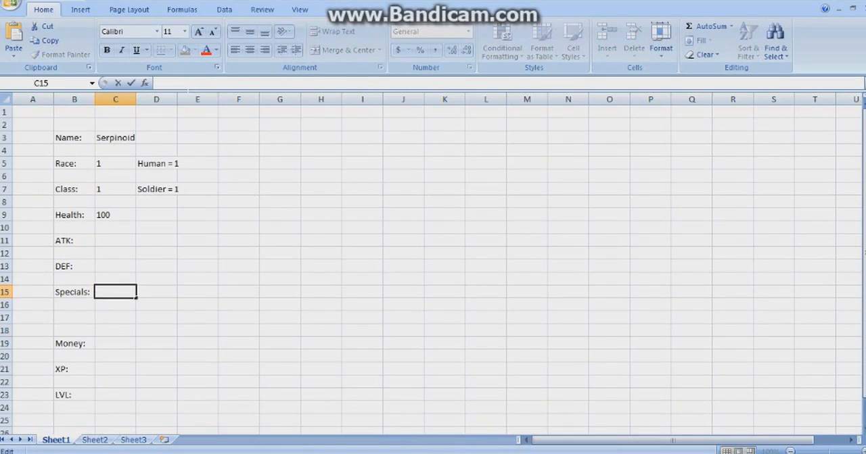
type("=LOOKUP(C7,{1,2,3,4,5},{\"Atk+1\",\"Ratk+1\",\"L+1 Move+1\",\"L+2\",\"Ratk+3 Health-1 Def -1\"})")
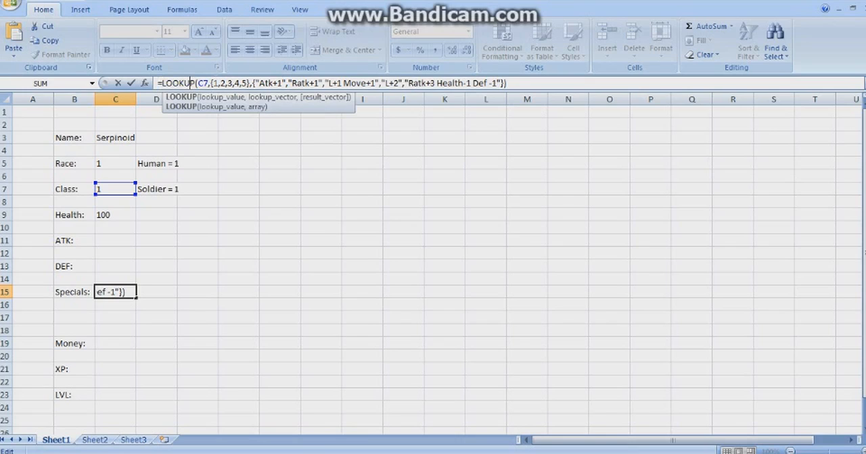
mouse_move(219, 98)
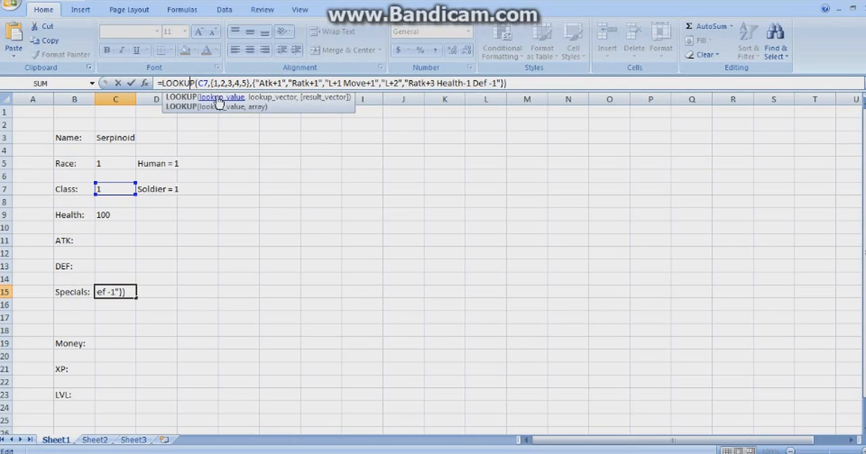
mouse_move(224, 103)
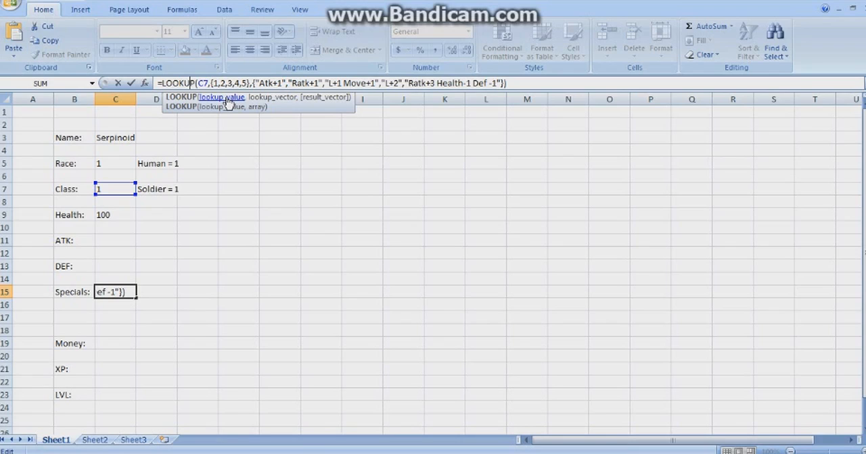
mouse_move(233, 103)
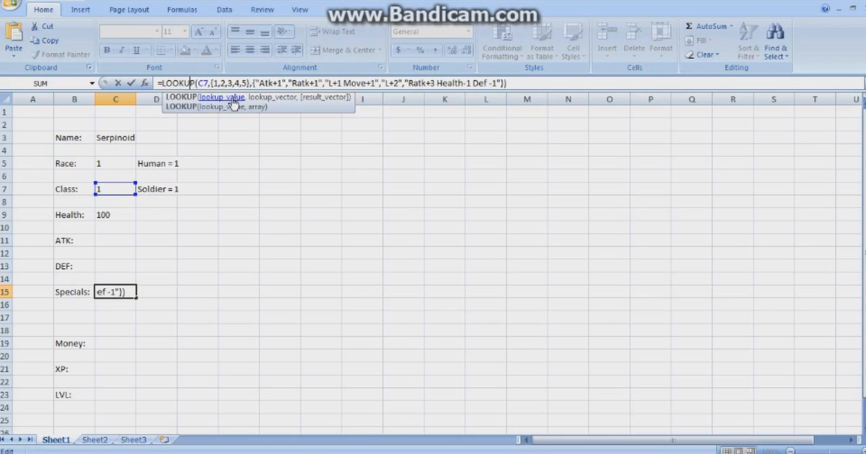
mouse_move(270, 100)
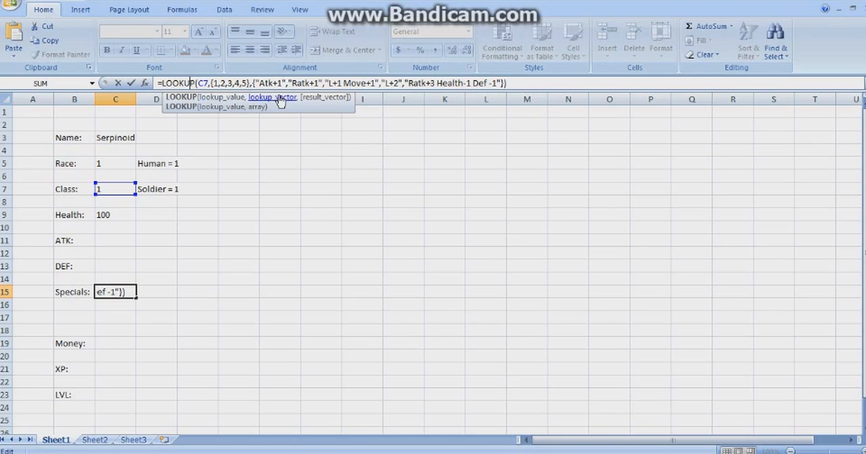
mouse_move(273, 101)
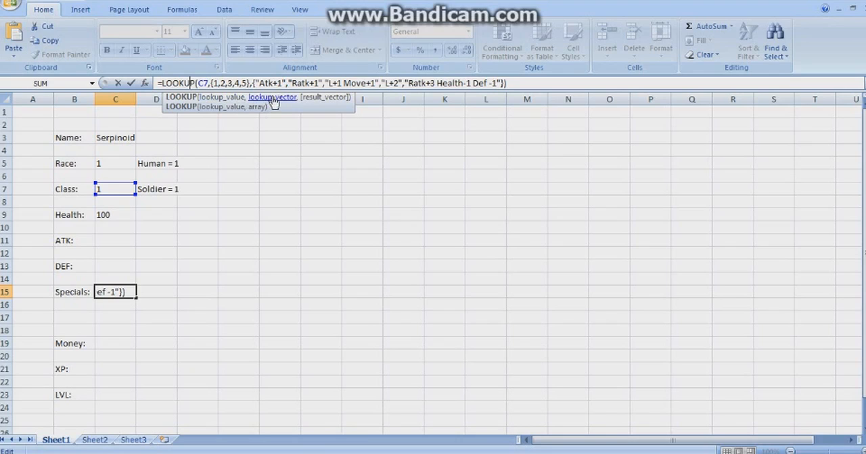
mouse_move(323, 100)
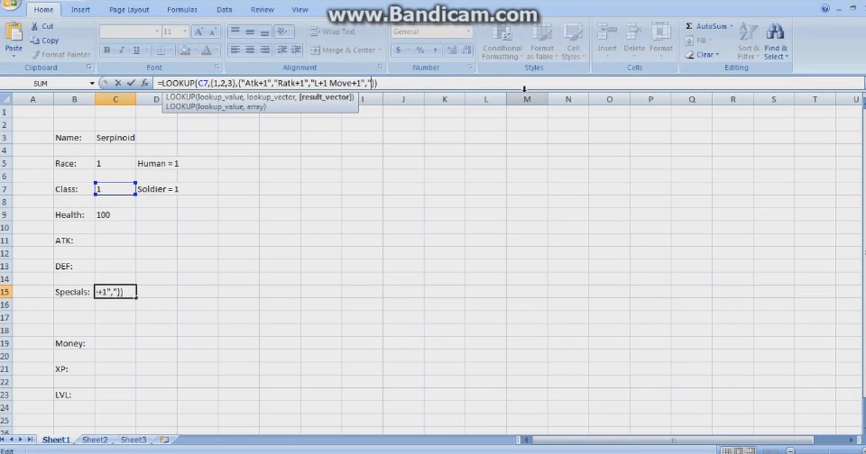
Step: Replace it with a three-class LOOKUP in C16 returning Atk+1 Def+1, Ratk+1 or L+1 Move+1
key("Backspace")
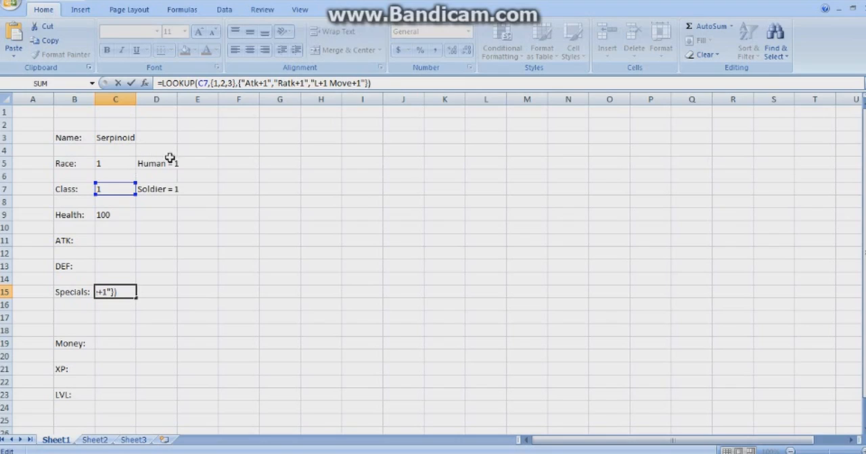
mouse_move(215, 163)
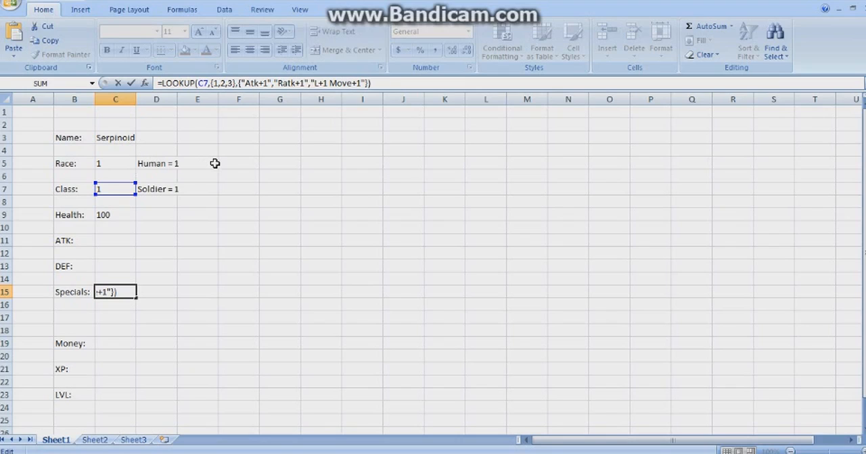
mouse_move(241, 273)
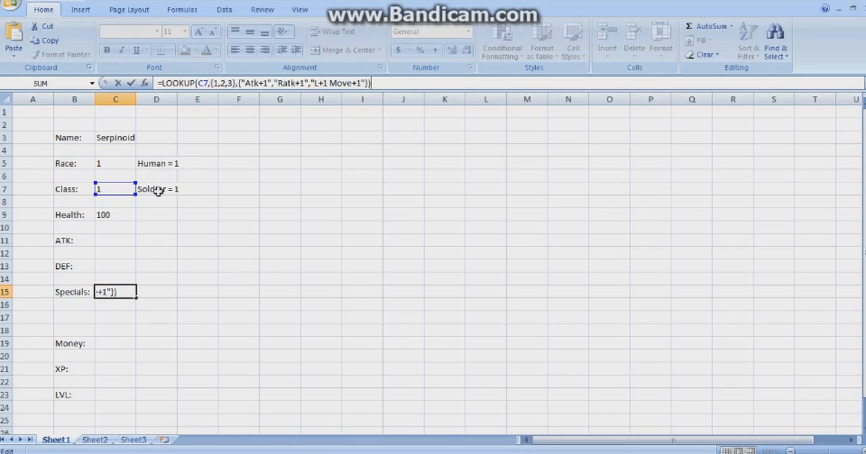
mouse_move(218, 200)
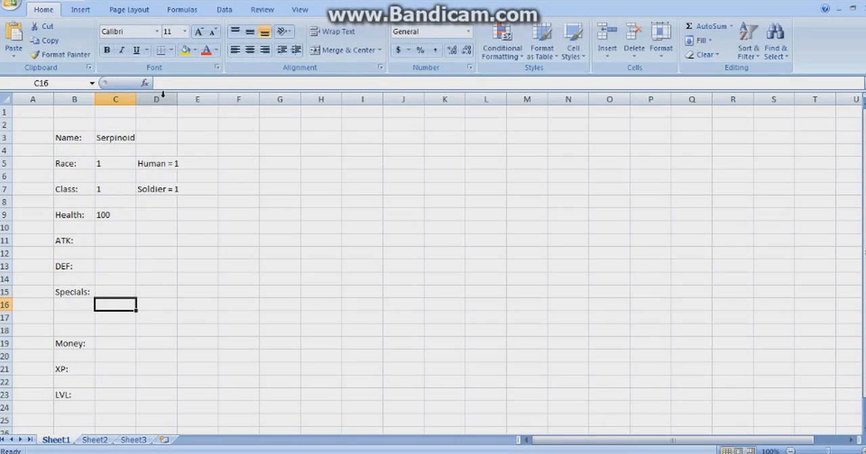
type("=LOOKUP(C7,{1,2,3},{\"Atk+1\",\"Ratk+1\",\"L+1 Move+1\"})")
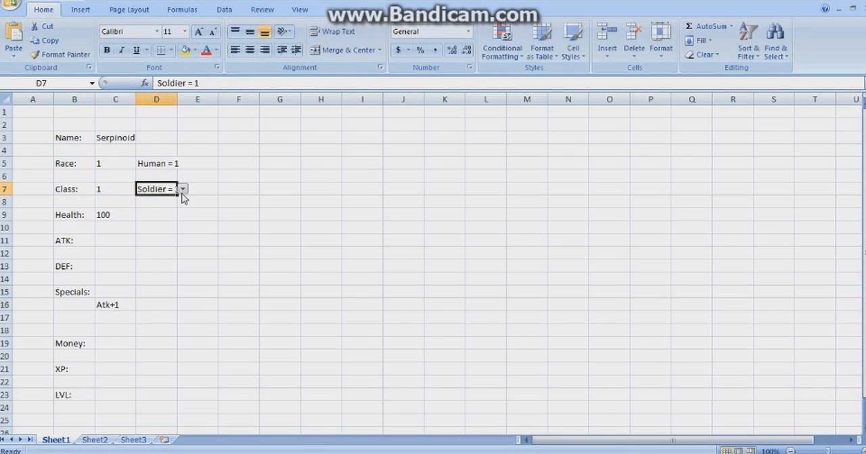
left_click(181, 189)
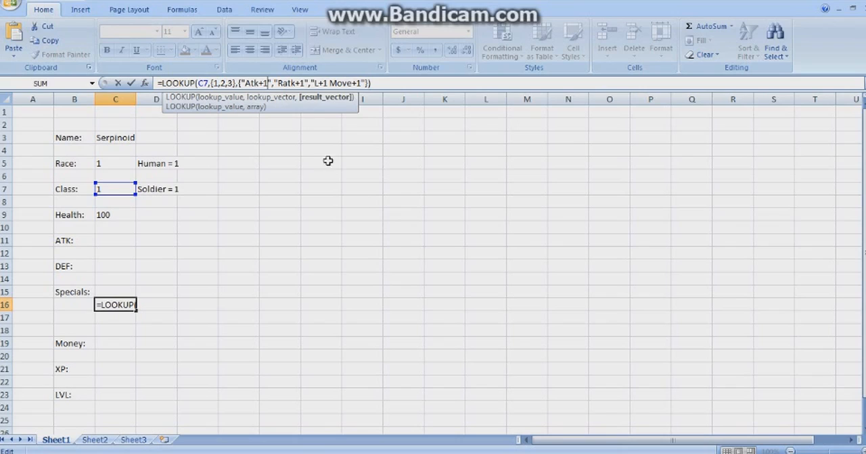
type("Def")
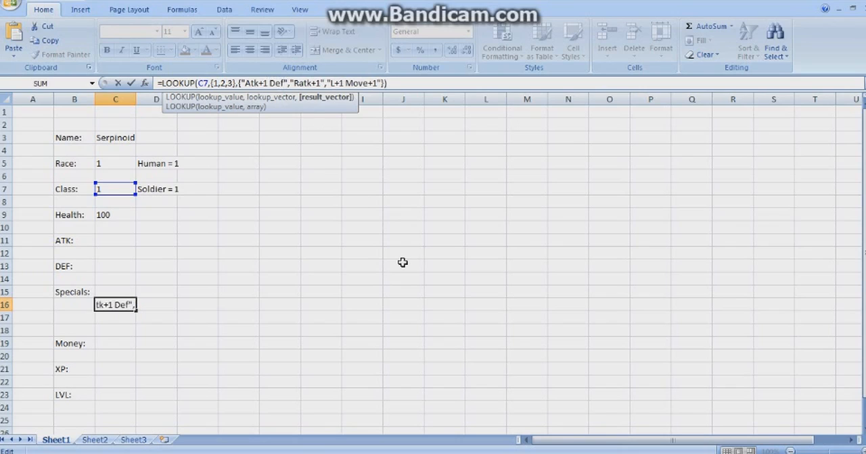
type("+1")
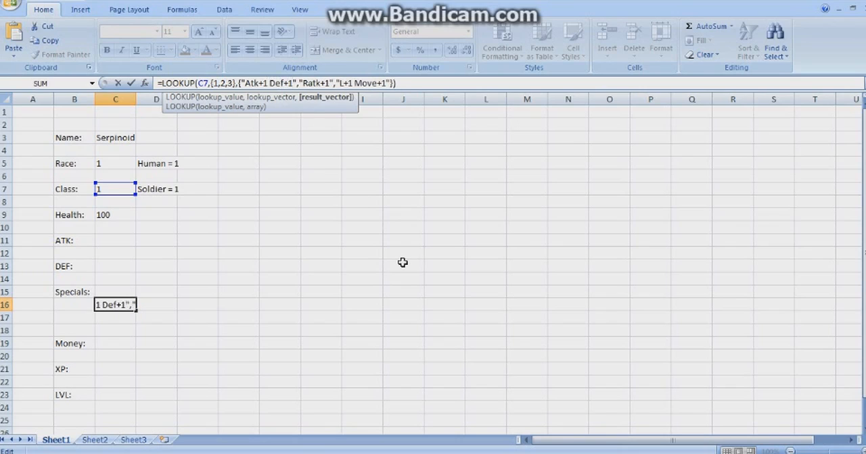
mouse_move(168, 189)
type("\\")
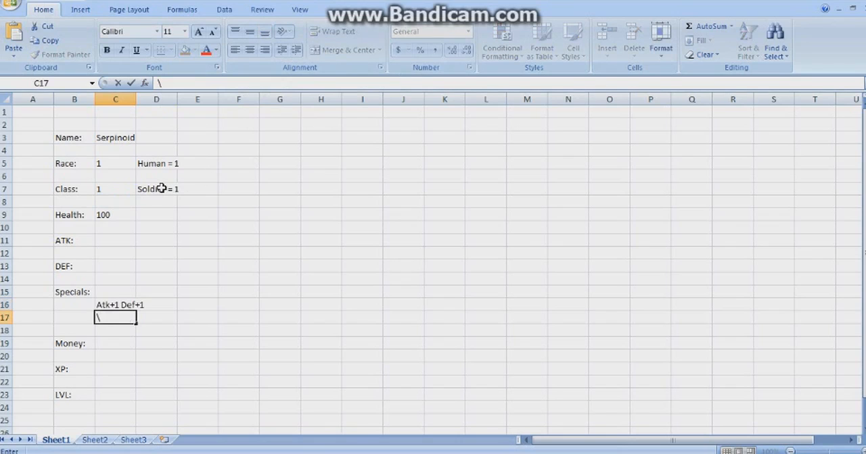
left_click(157, 189)
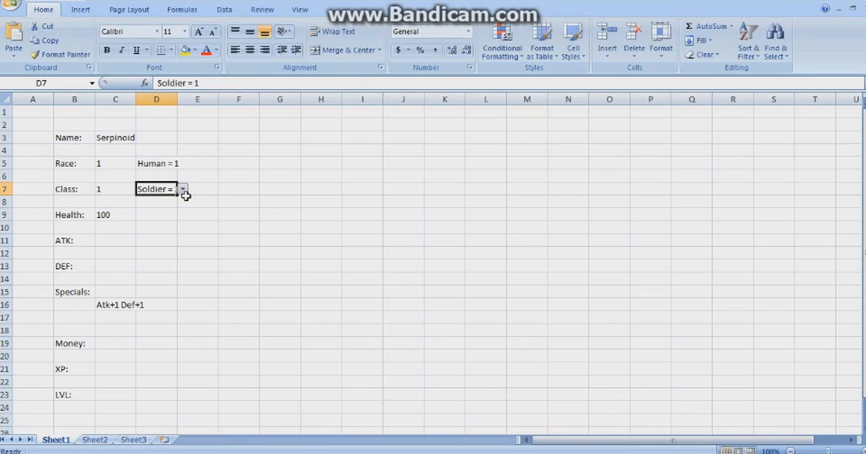
Step: Set the class label to Mage = 3 from the class dropdown
left_click(181, 189)
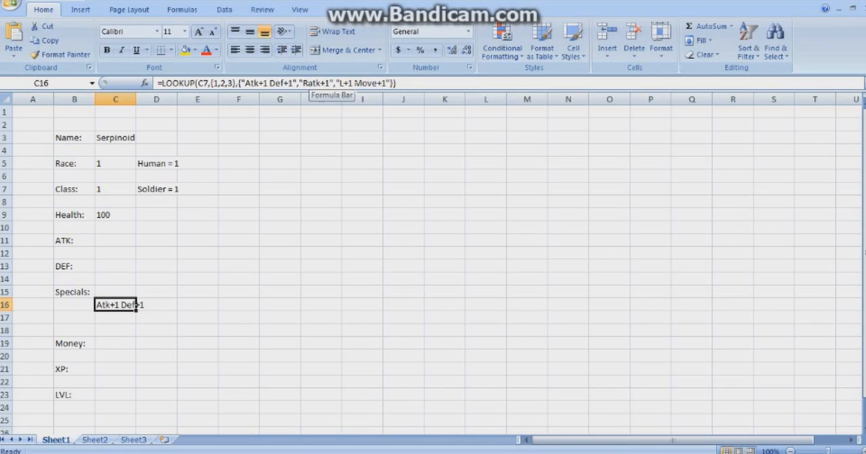
mouse_move(162, 190)
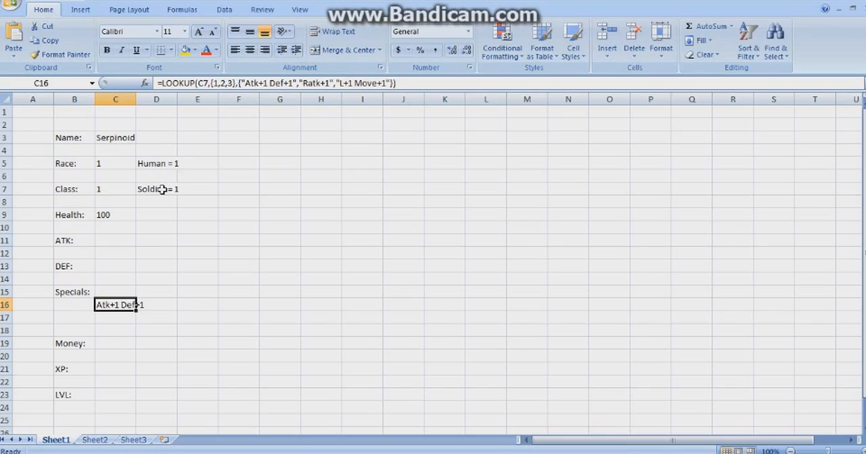
mouse_move(159, 189)
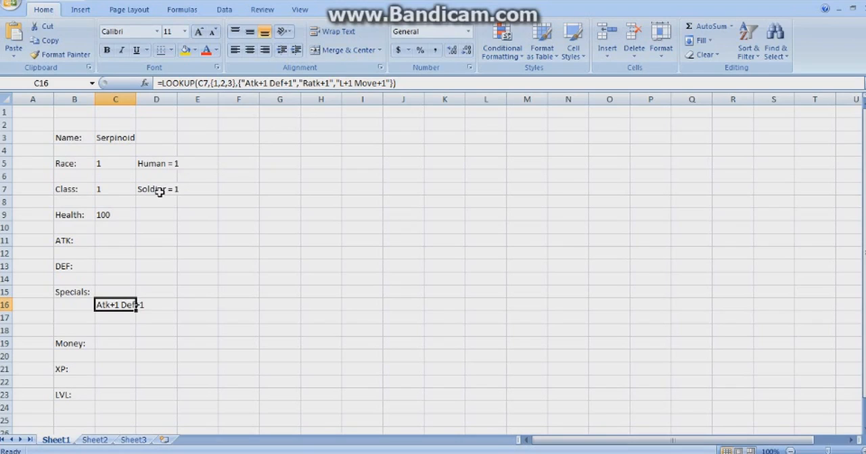
left_click(183, 190)
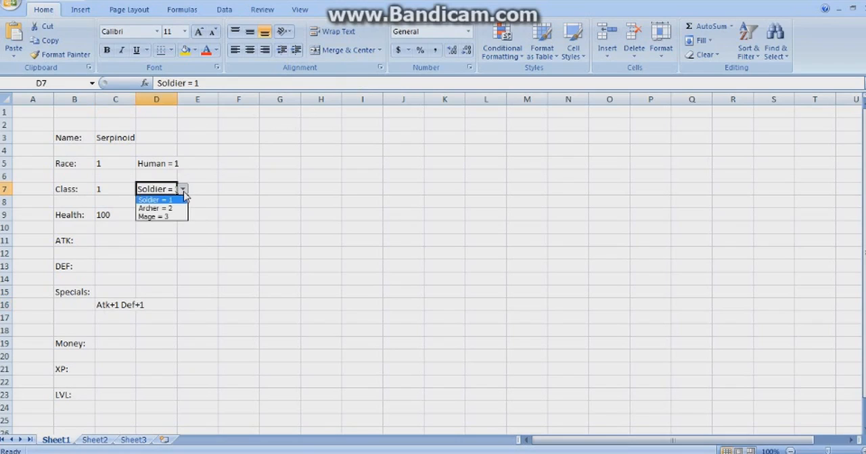
left_click(151, 217)
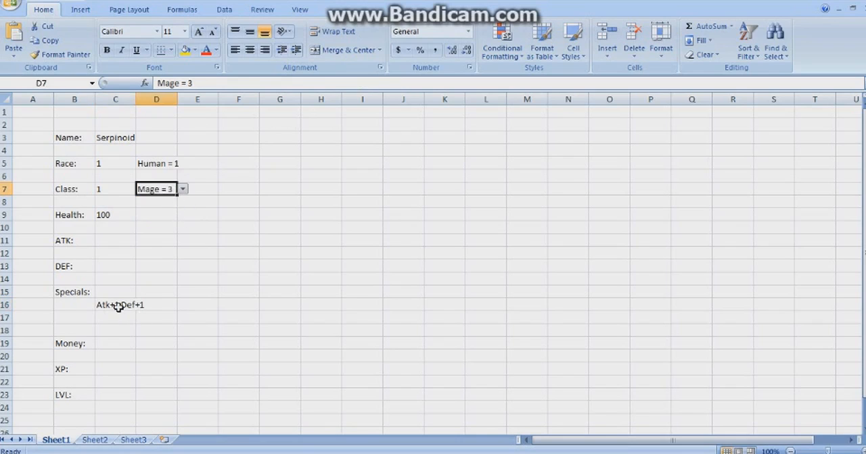
Step: Edit the Specials LOOKUP so the third class result reads Ratk+3 Def -1 Atk -2 and commit it
left_click(115, 305)
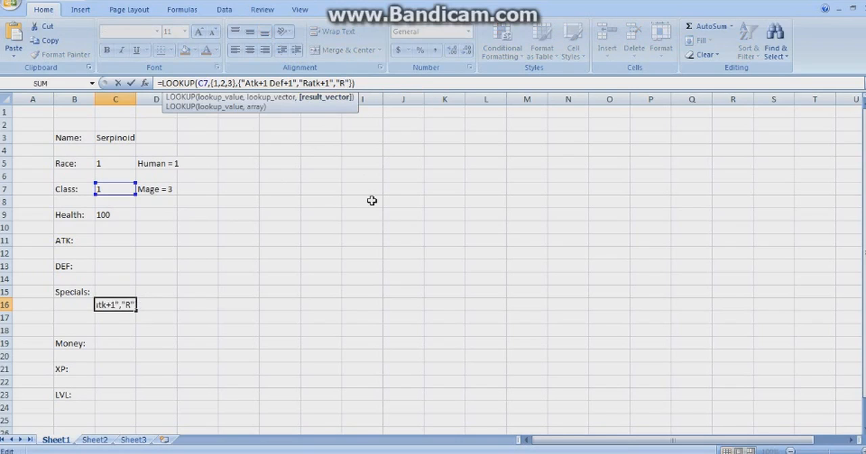
type("atk")
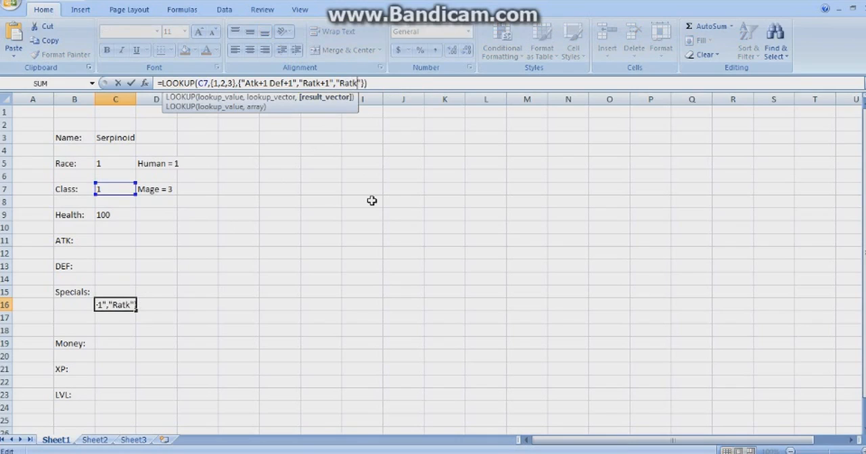
type("+")
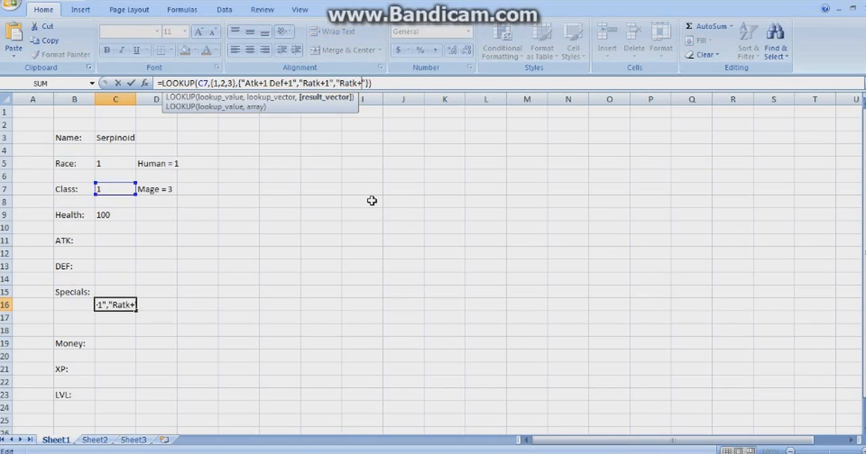
type("3})")
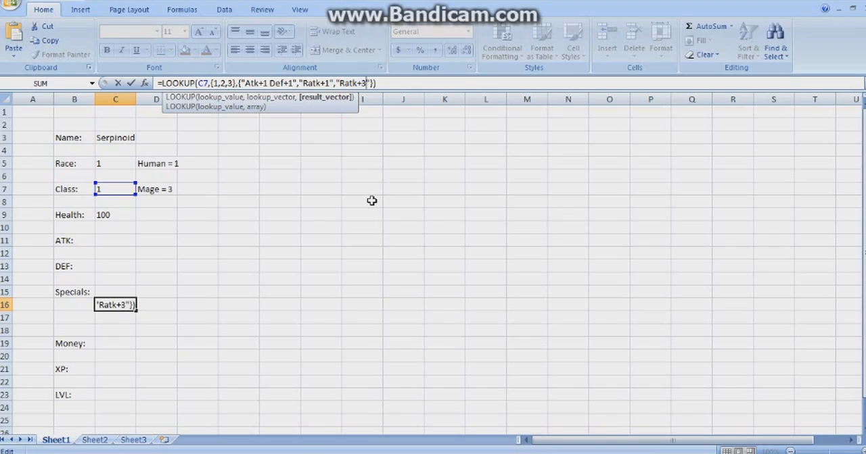
type("def")
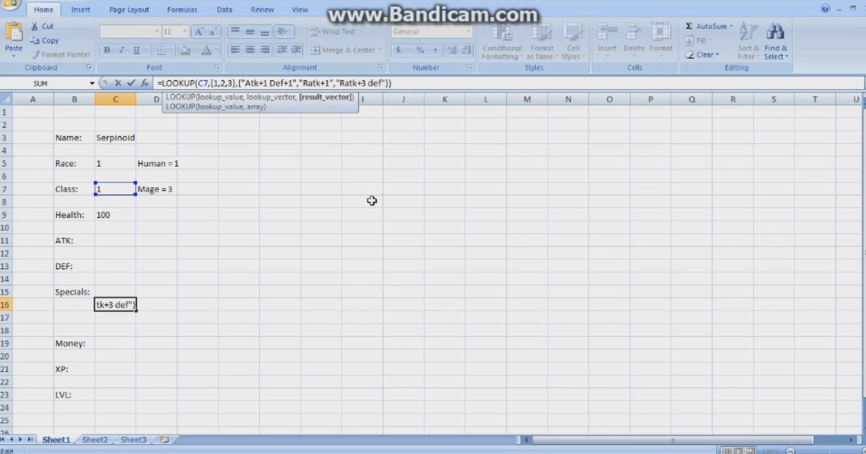
type("Def")
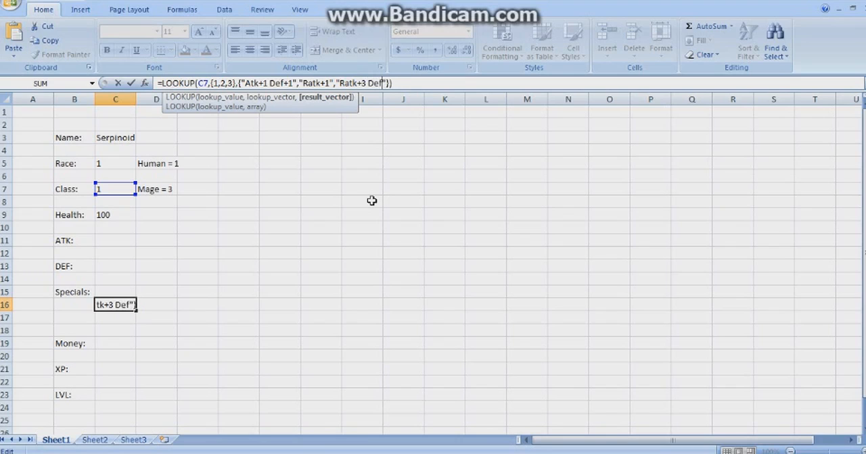
type("-1")
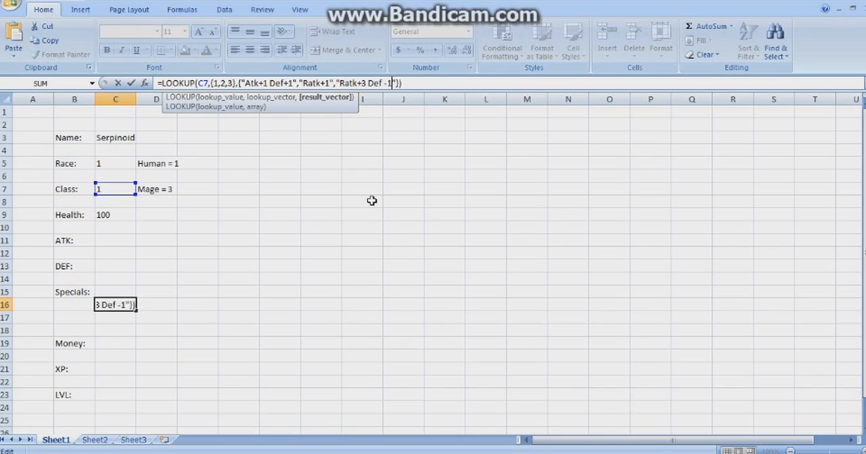
type("Atk -2")
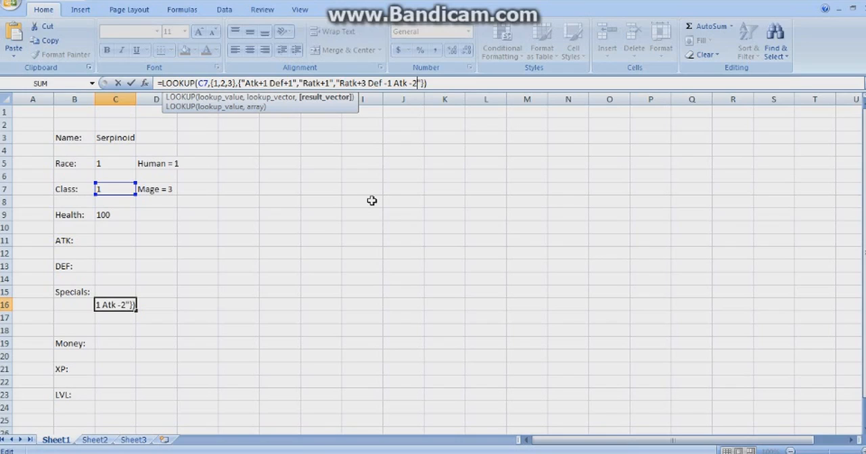
key("Return")
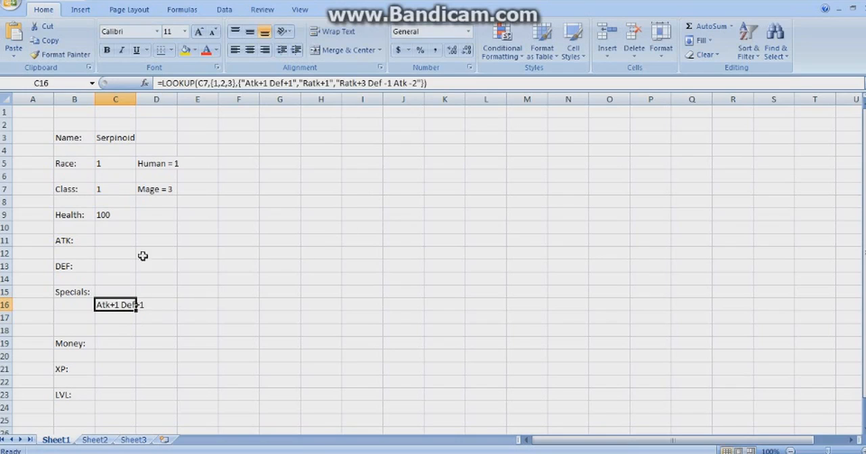
Step: Test the lookup: set Race to 2 and back to 1, then Class to 3 giving Ratk+3 Def -1 Atk -2
left_click(114, 164)
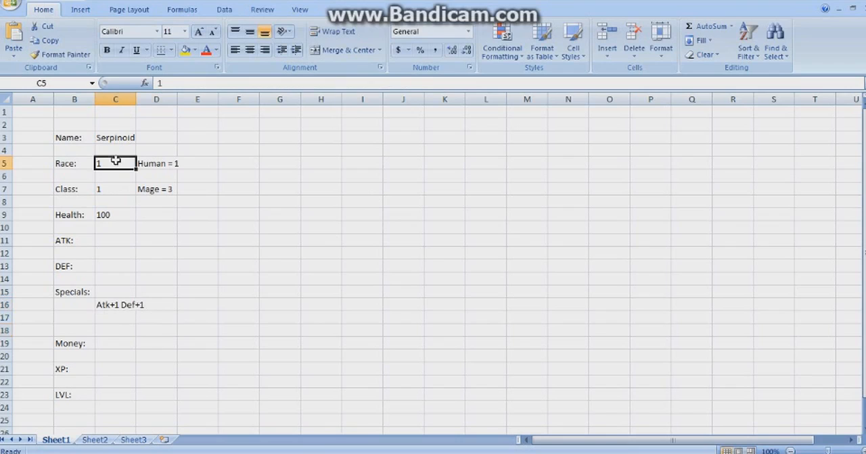
type("2")
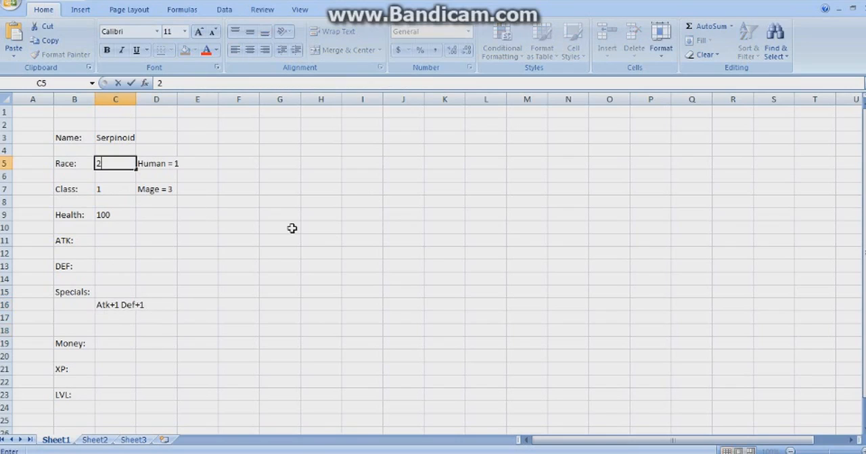
key("Return")
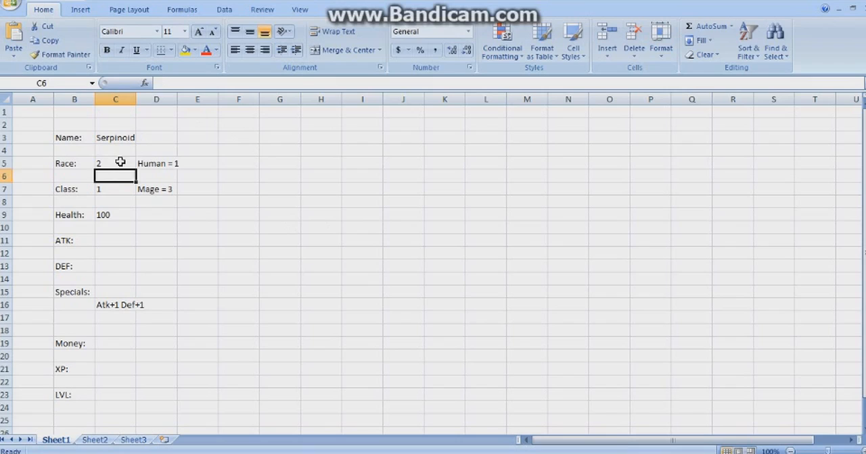
type("1")
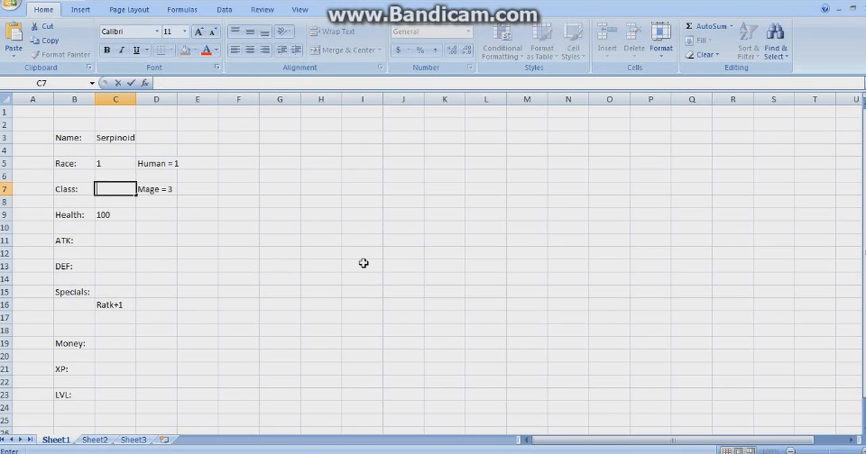
key("Return")
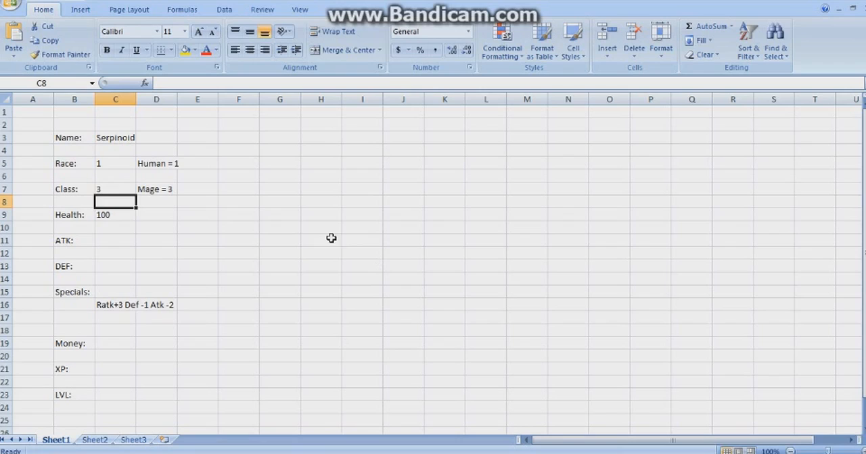
left_click(115, 164)
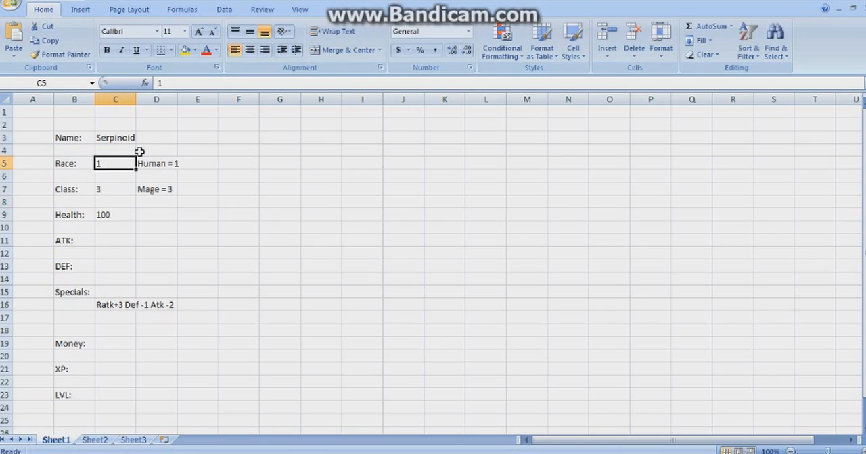
Step: Enter a race-based LOOKUP on C5 in C15 returning Atk+1, Ratk+1 or L+1 Move+1
left_click(115, 292)
type("=LOOKUP(C7,{1,2,3},{\"Atk+1\",\"Ratk+1\",\"L+1 Move+1\"})")
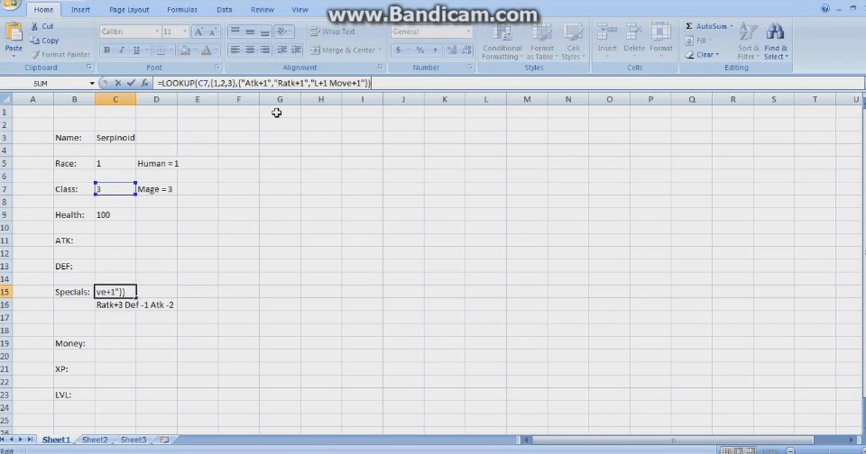
mouse_move(171, 119)
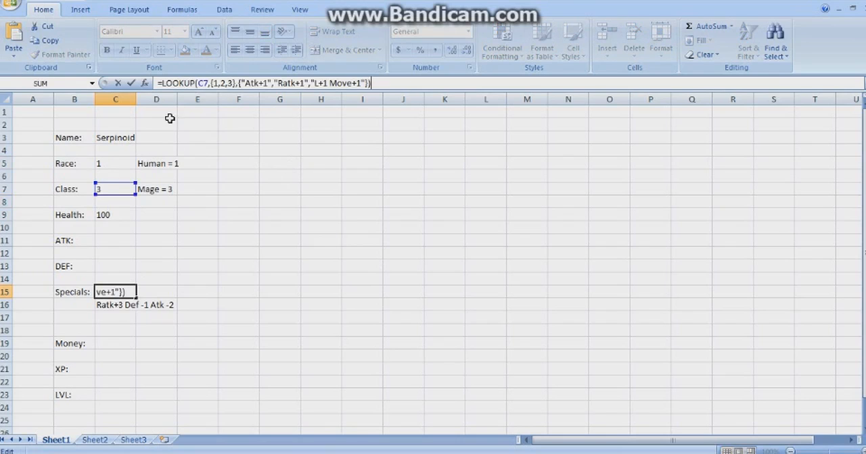
key("Return")
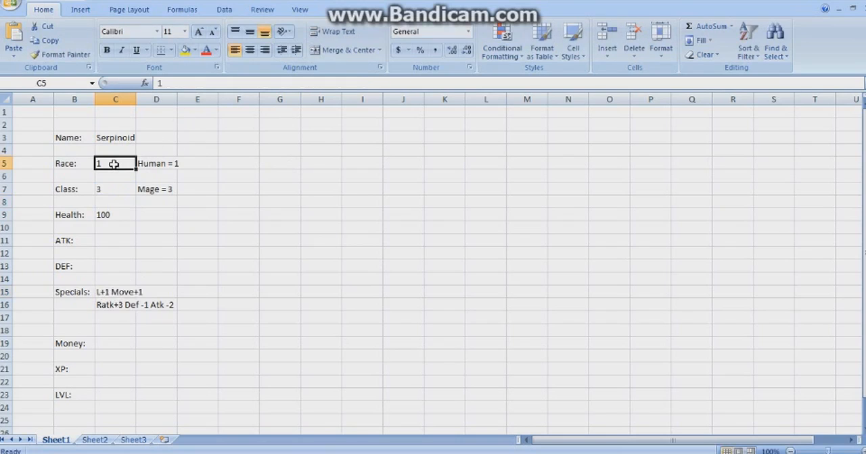
left_click(115, 292)
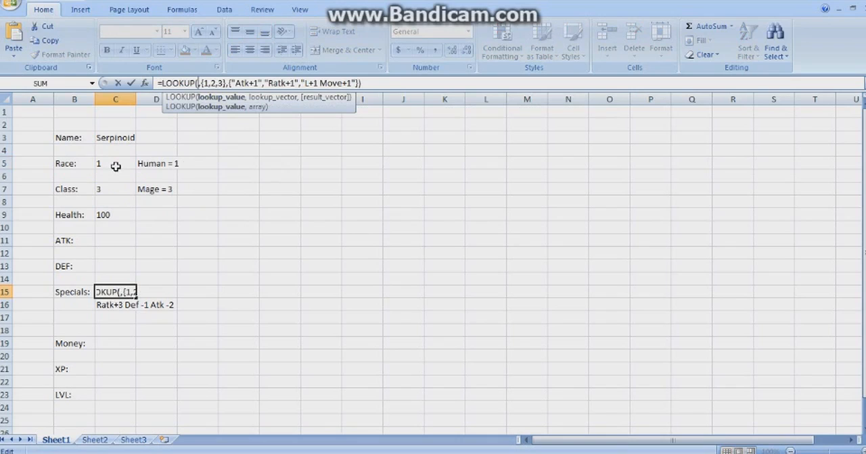
left_click(115, 164)
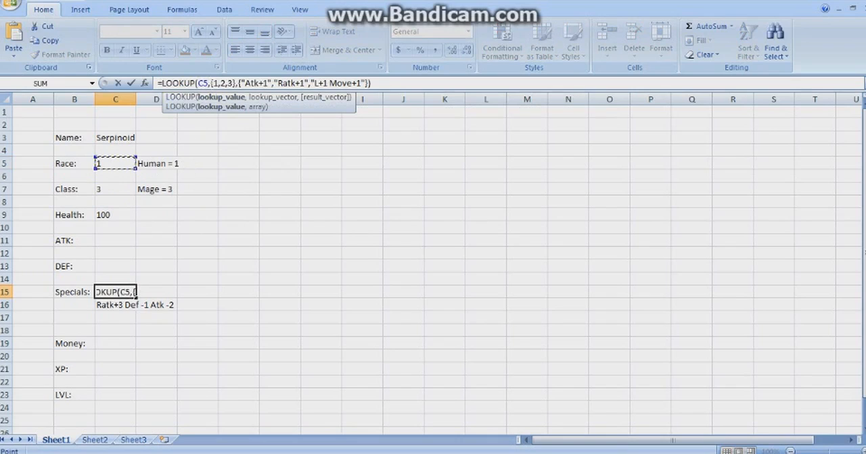
key("Return")
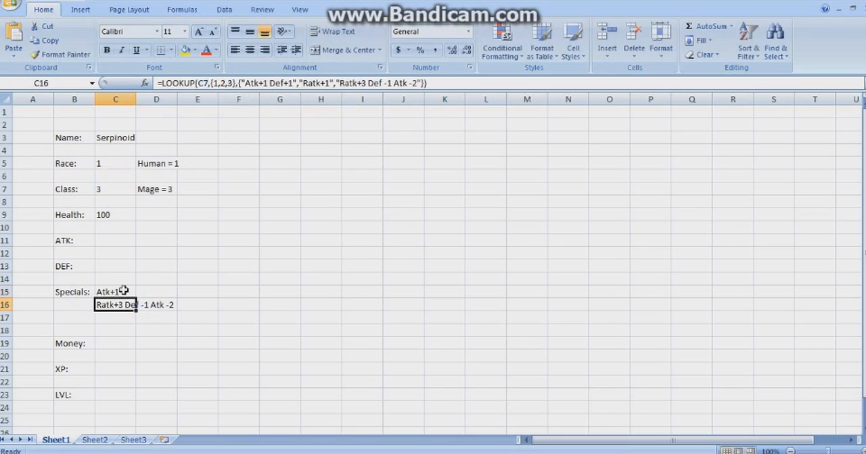
left_click(115, 292)
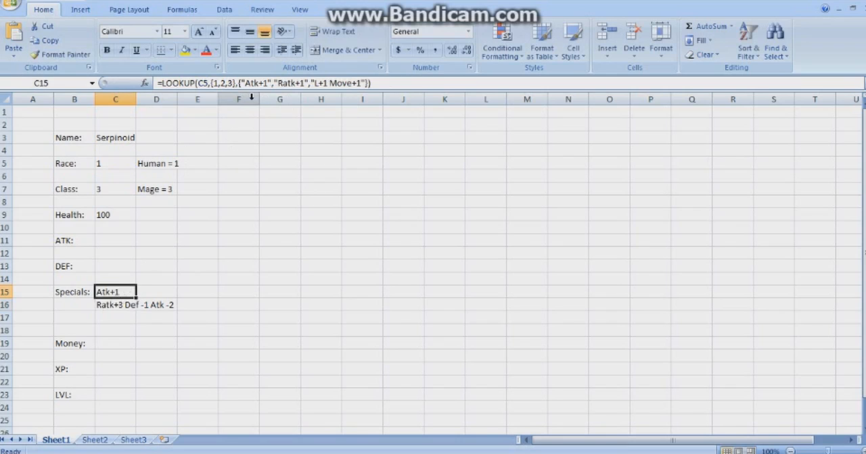
mouse_move(159, 170)
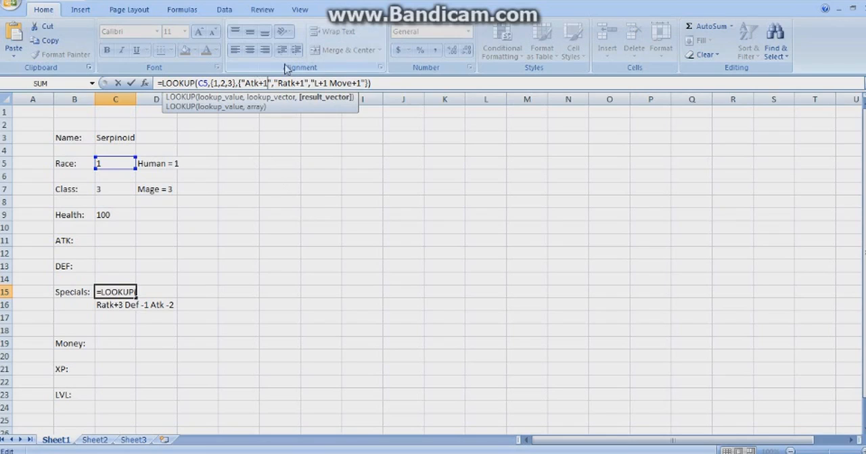
mouse_move(349, 101)
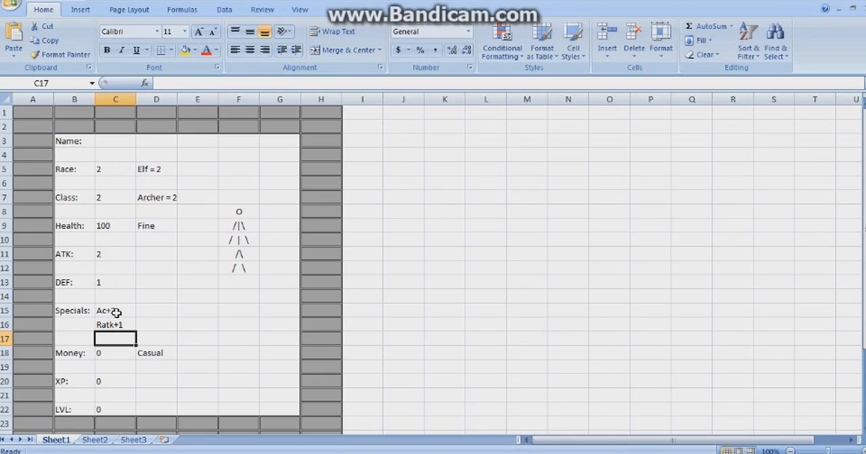
Step: After checking the example, change C15's race results to Atk+2, Ac+2 and L+2
left_click(114, 311)
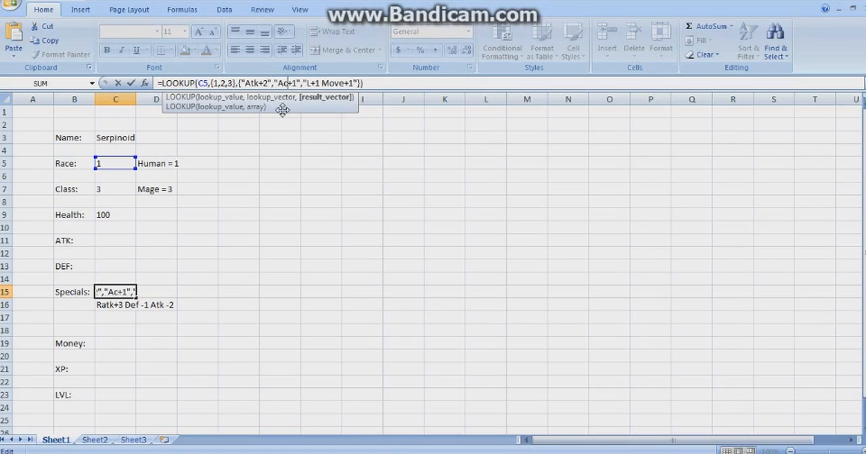
type("2")
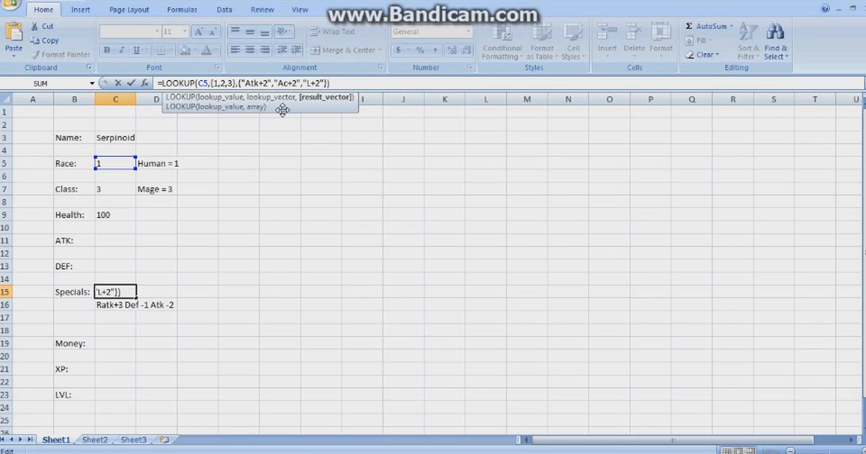
key("Enter")
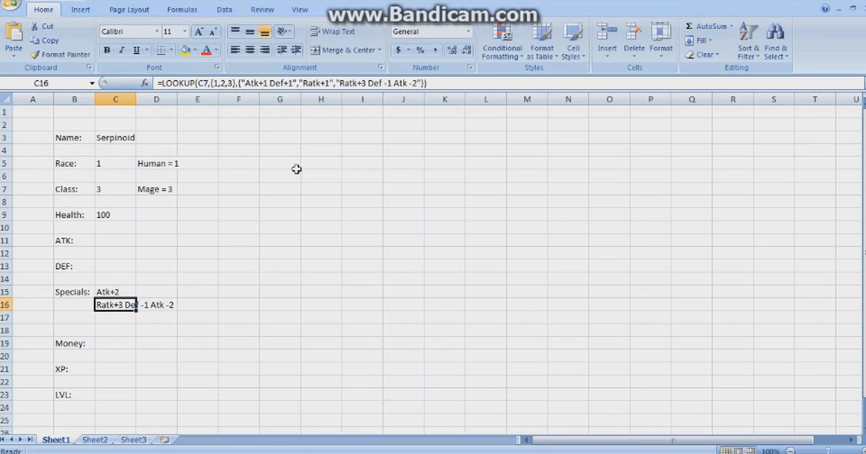
mouse_move(152, 296)
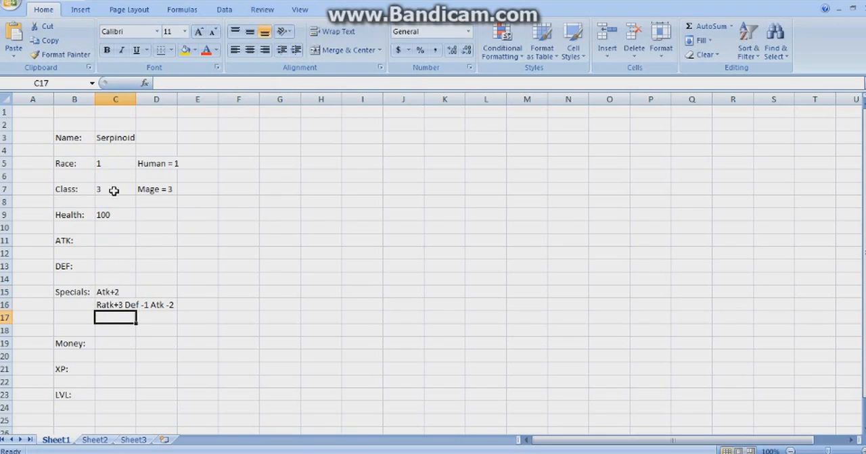
left_click(115, 190)
type("1")
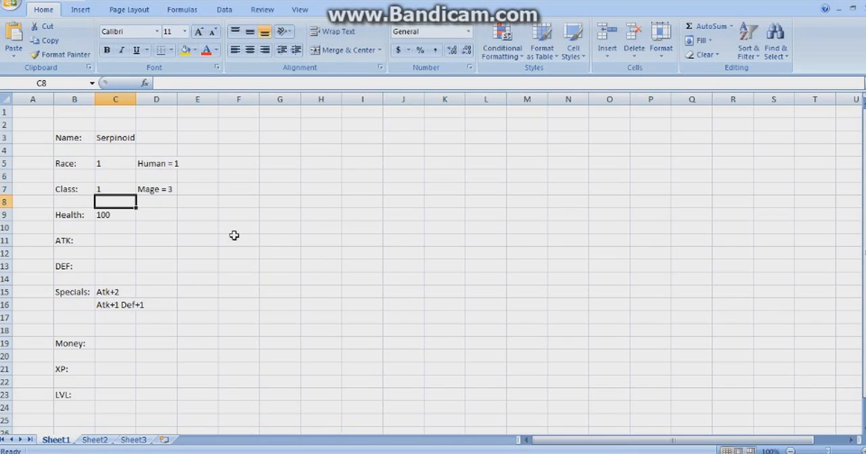
Step: Set Class back to 1 and view the example workbook's race-based ATK LOOKUP formula
left_click(321, 189)
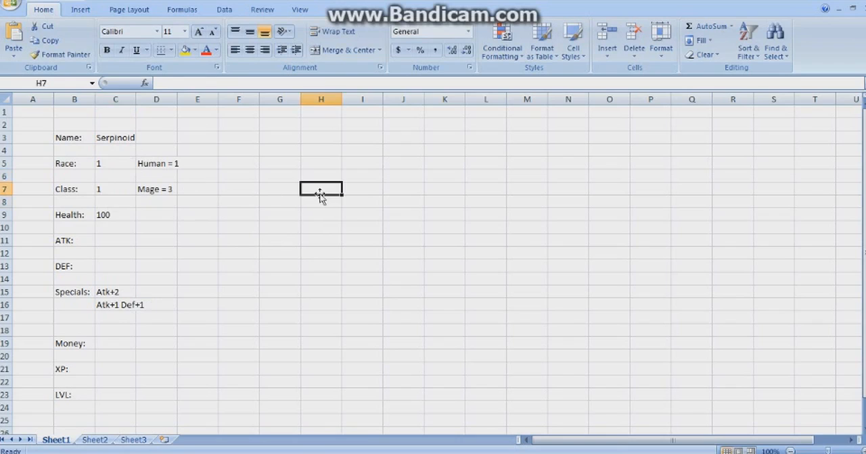
mouse_move(124, 238)
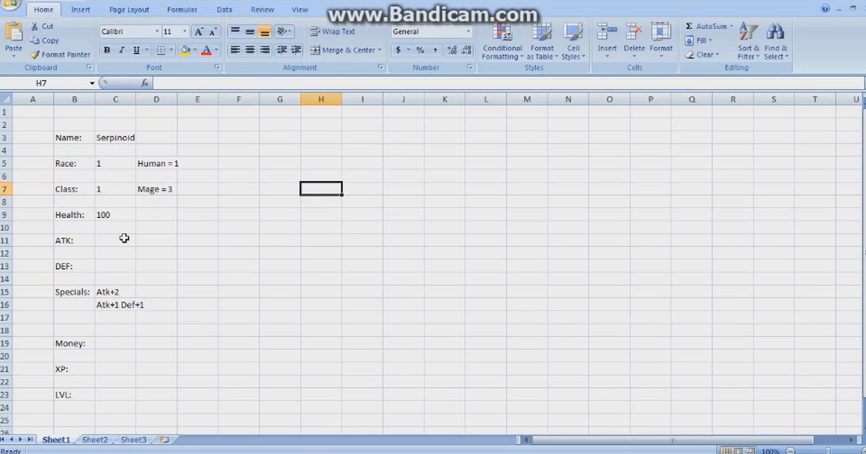
left_click(115, 265)
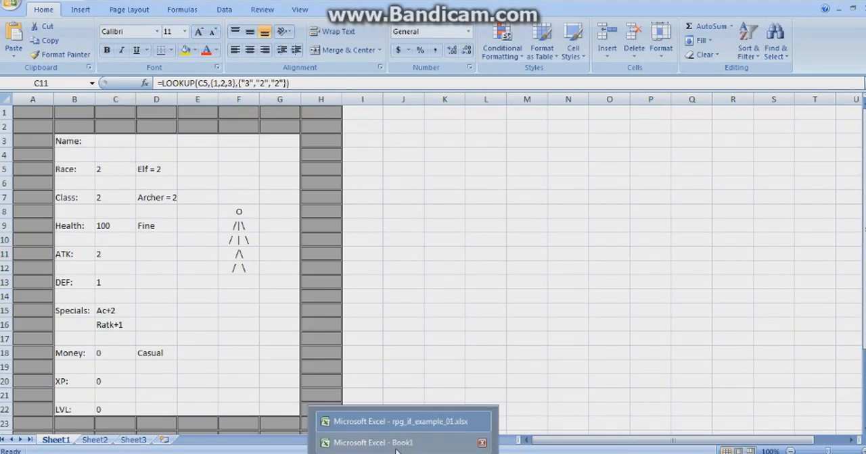
Step: Enter DEF as =LOOKUP(C5,{1,2,3},{"1","2","1"}), showing 1 for race 1
left_click(371, 443)
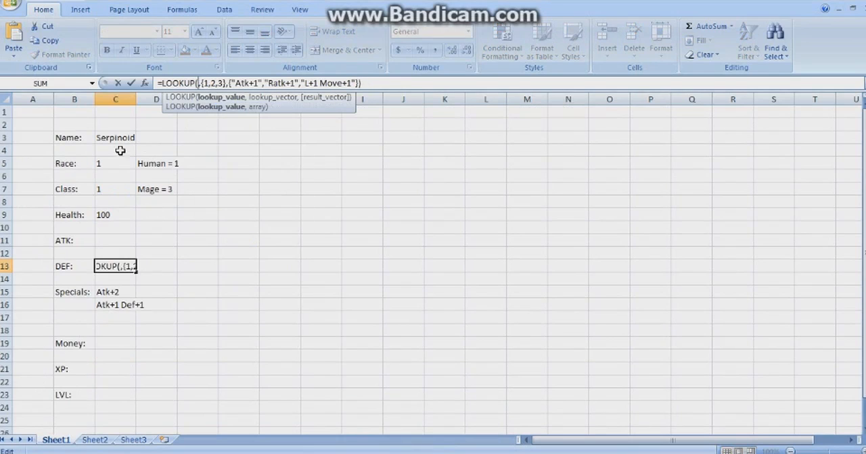
left_click(115, 164)
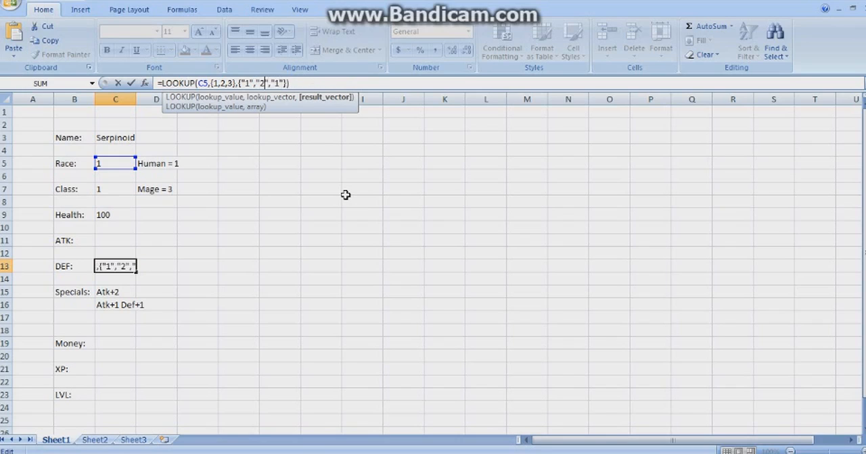
key("Return")
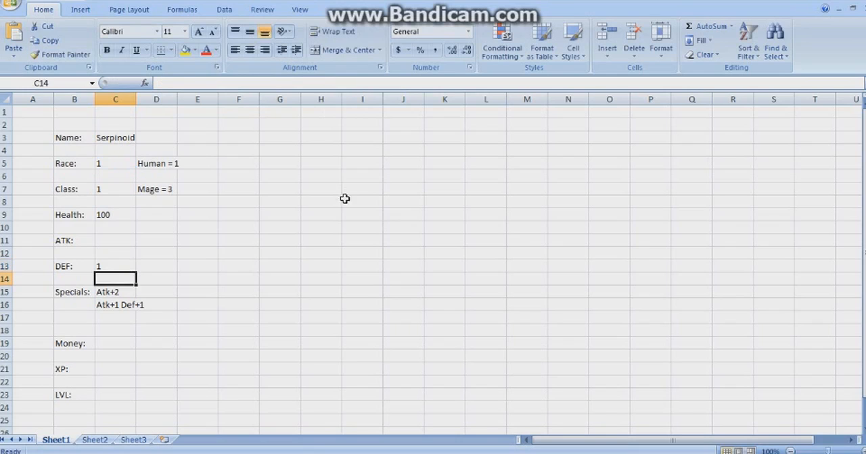
Step: Enter ATK in C11 as a LOOKUP on Race cell C5 with {1,2,3}, showing 1
left_click(115, 265)
type("=LOOKUP(C,{1,2,3},{\"Atk+1\",\"Ratk+1\",\"L+1 Move+1\"})")
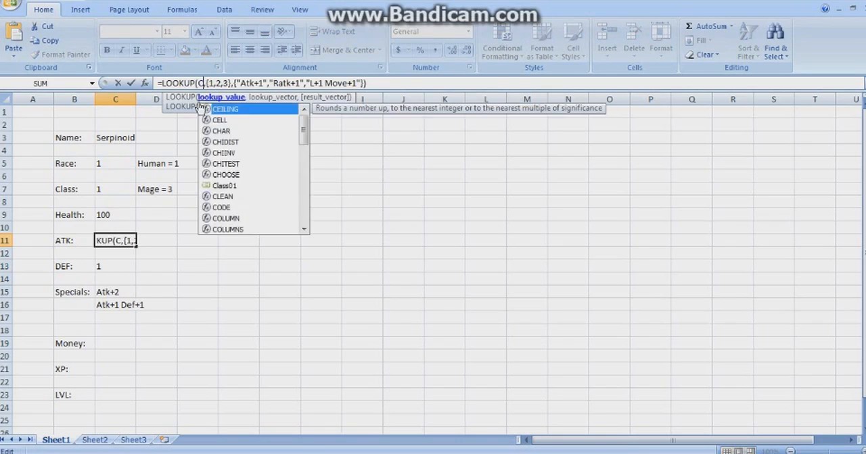
left_click(113, 162)
type("5")
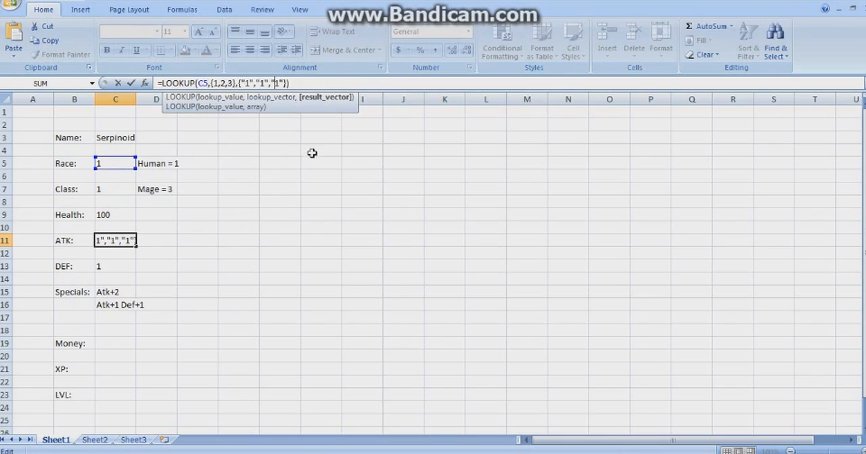
key("Return")
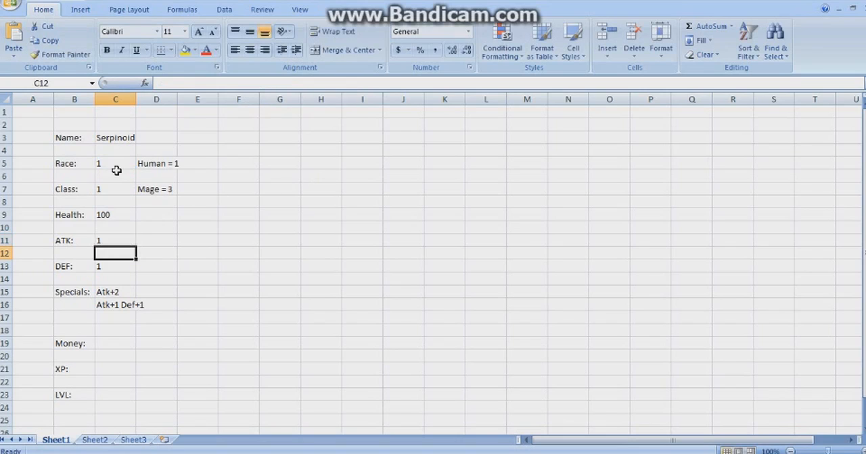
left_click(197, 240)
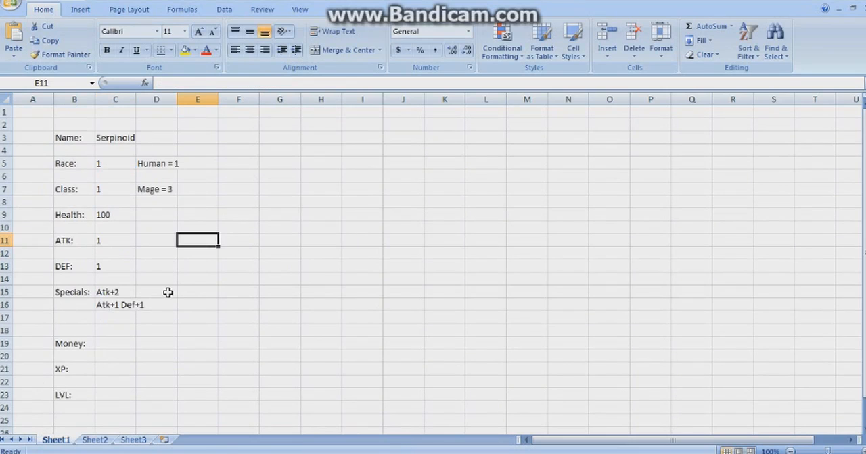
mouse_move(116, 165)
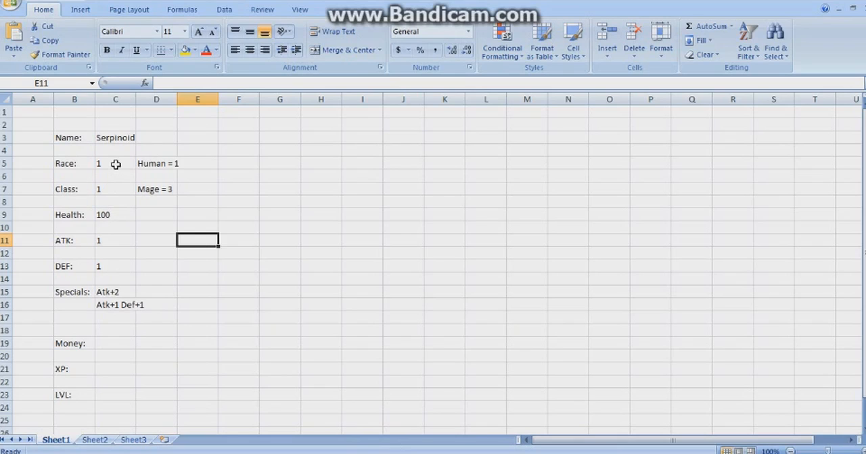
mouse_move(222, 286)
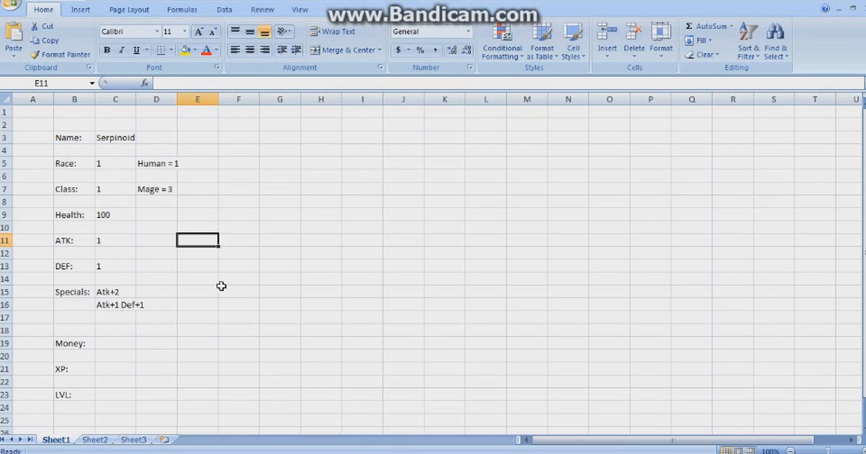
mouse_move(220, 273)
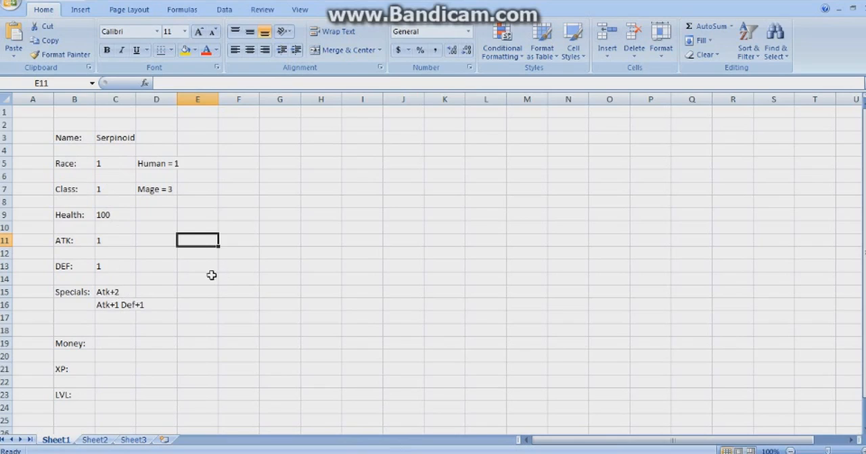
Step: Edit the DEF LOOKUP so race 1 returns 2, now showing 2
left_click(115, 265)
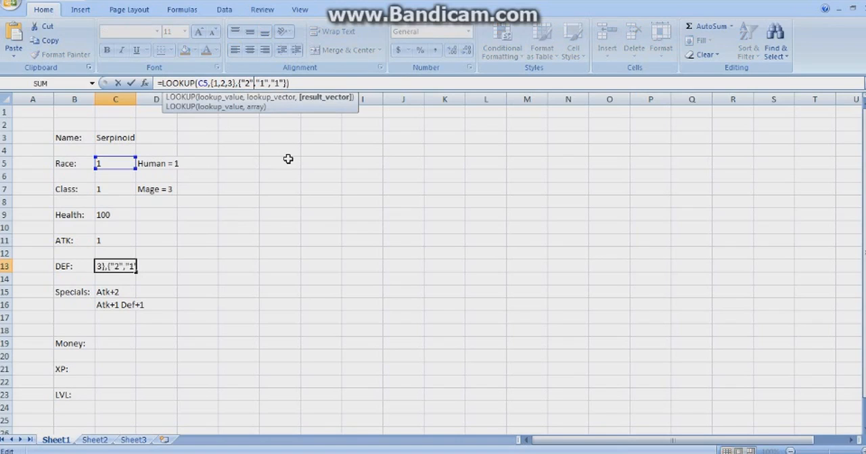
type("2")
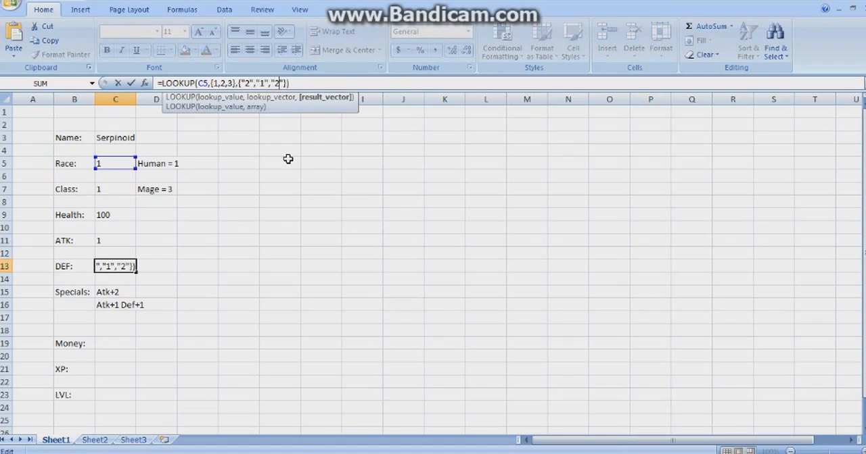
key("Return")
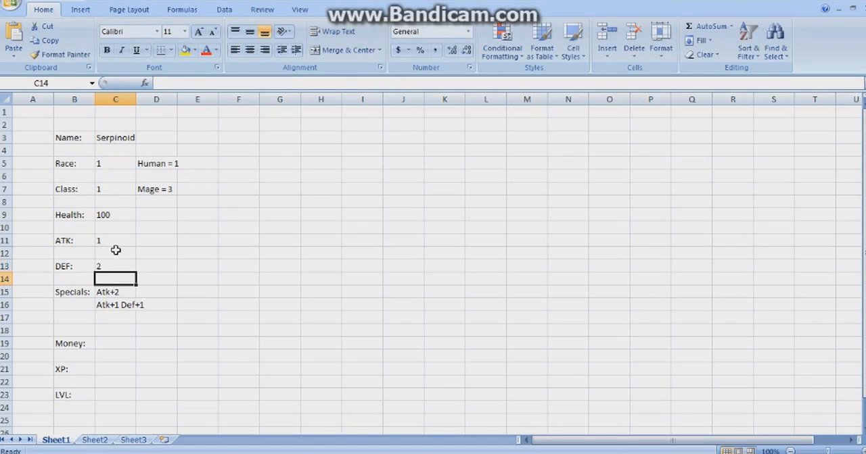
mouse_move(192, 243)
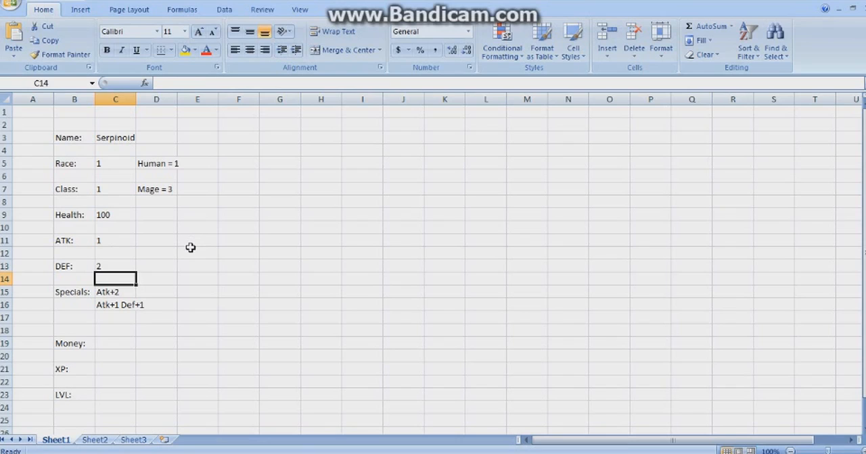
Step: Set the class label in D7 to Soldier = 1, leaving the race label as Human
left_click(157, 189)
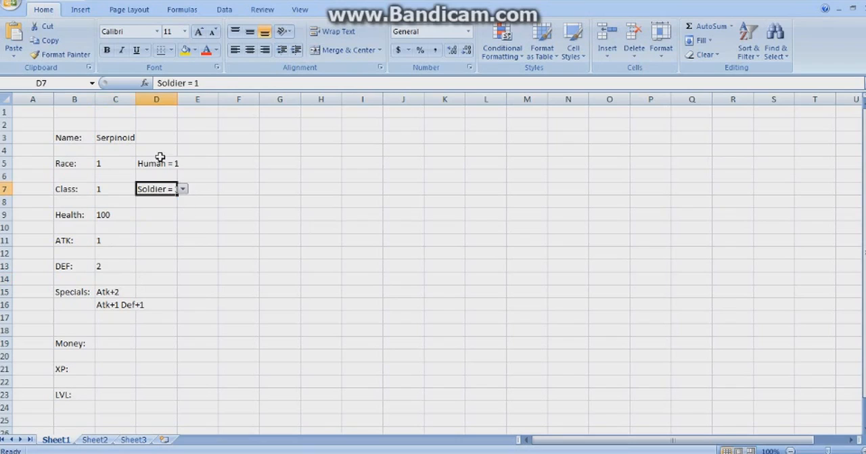
left_click(157, 163)
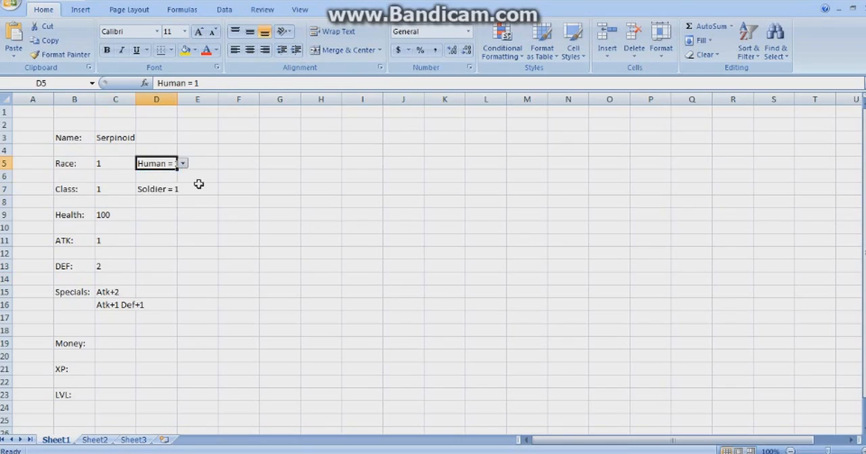
left_click(238, 265)
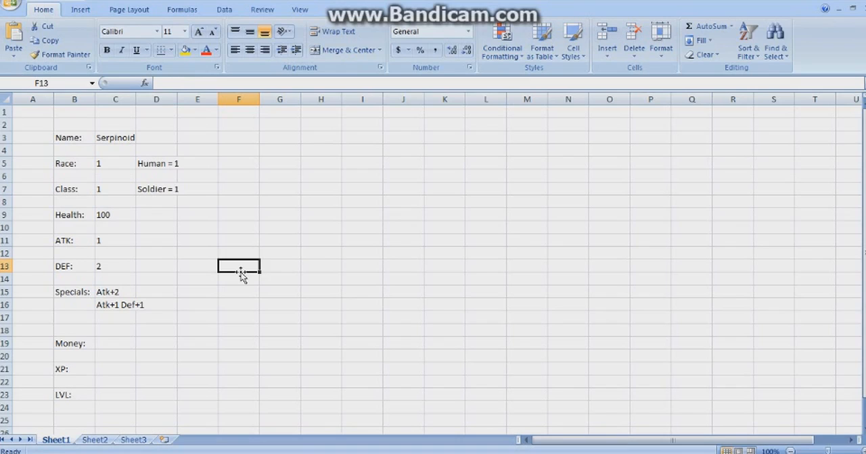
Step: Inspect the example sheet's ATK, LVL, Money and Health formulas
left_click(115, 344)
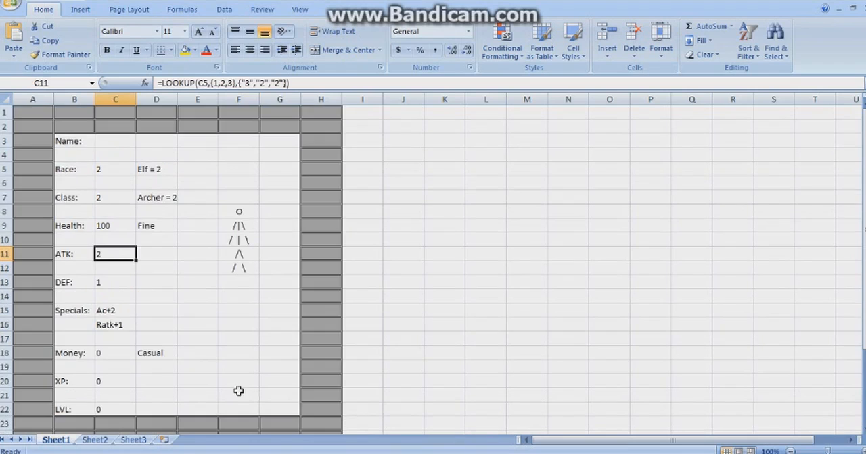
left_click(115, 382)
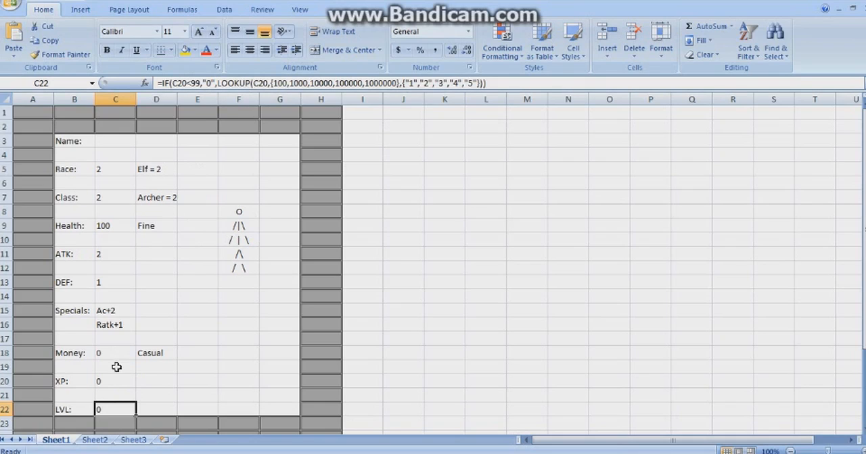
left_click(157, 353)
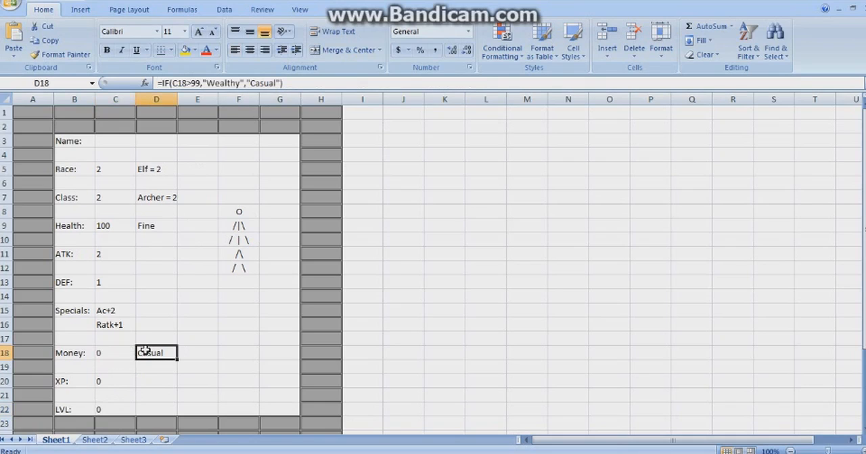
left_click(157, 225)
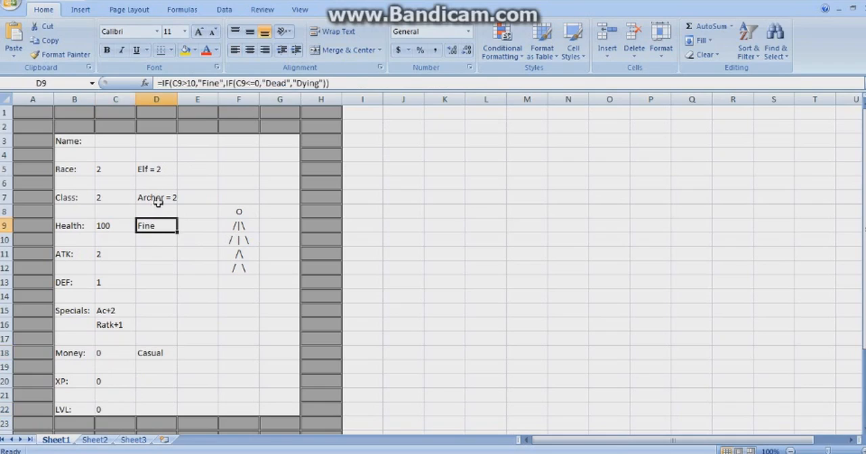
left_click(198, 281)
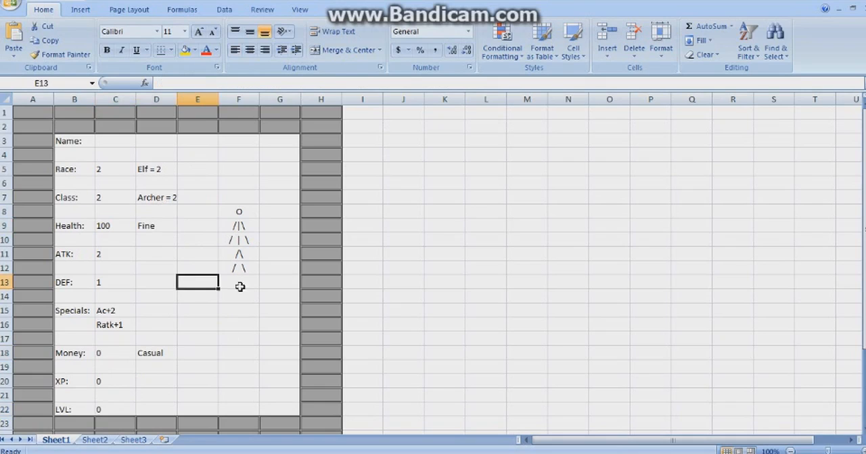
left_click(238, 254)
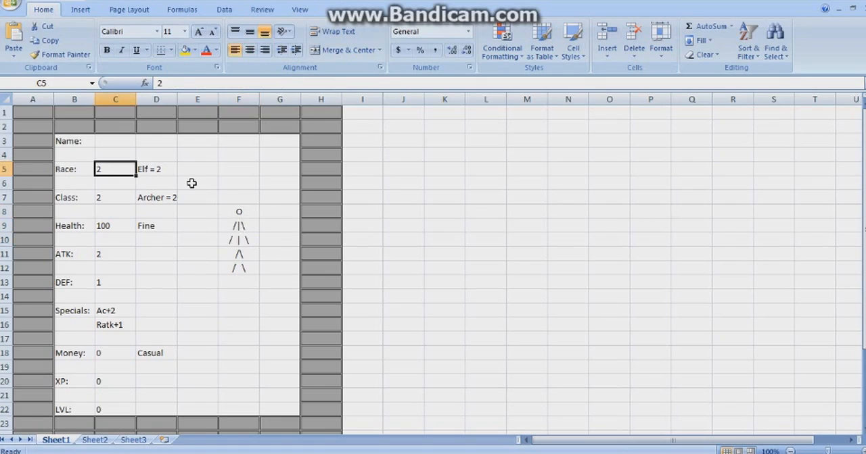
Step: Set the example to race 1, Human and Soldier (ATK 3, DEF 2), then return to Sheet1
type("1")
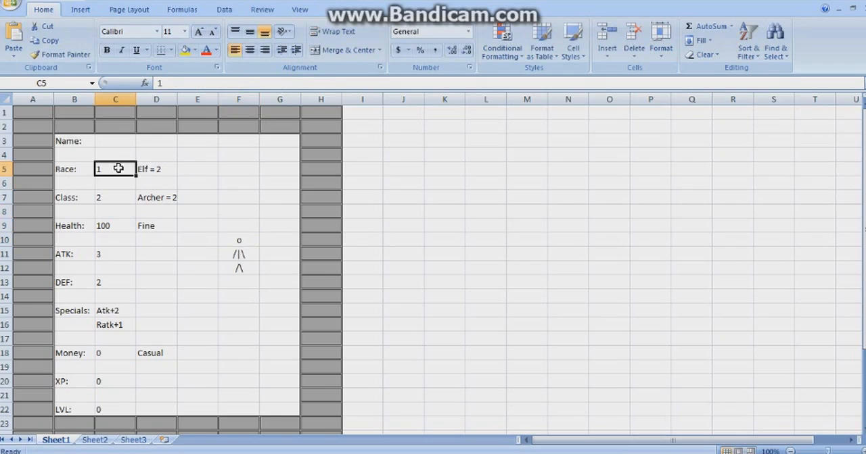
type("3")
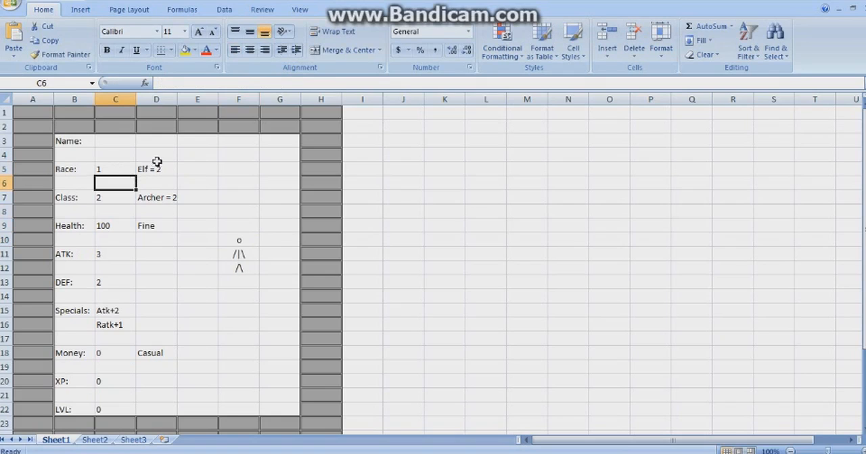
left_click(156, 169)
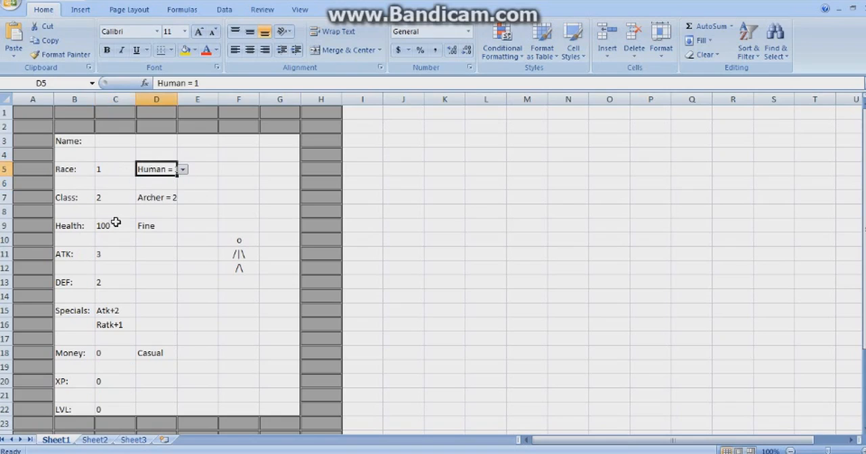
left_click(182, 198)
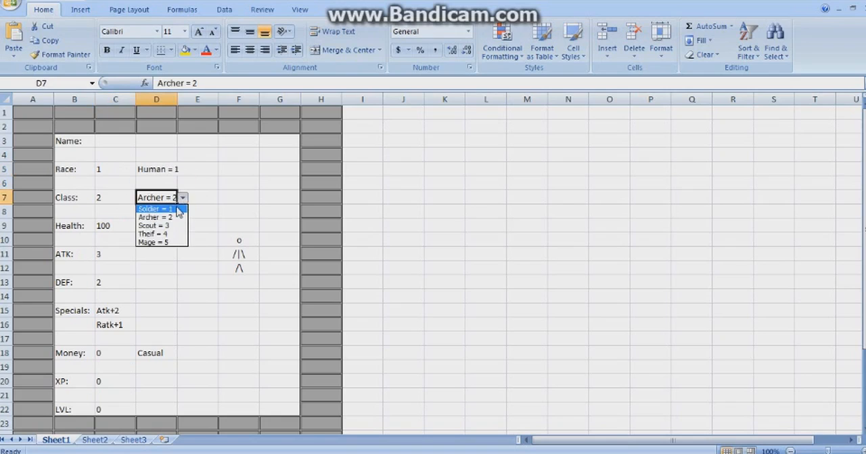
left_click(154, 208)
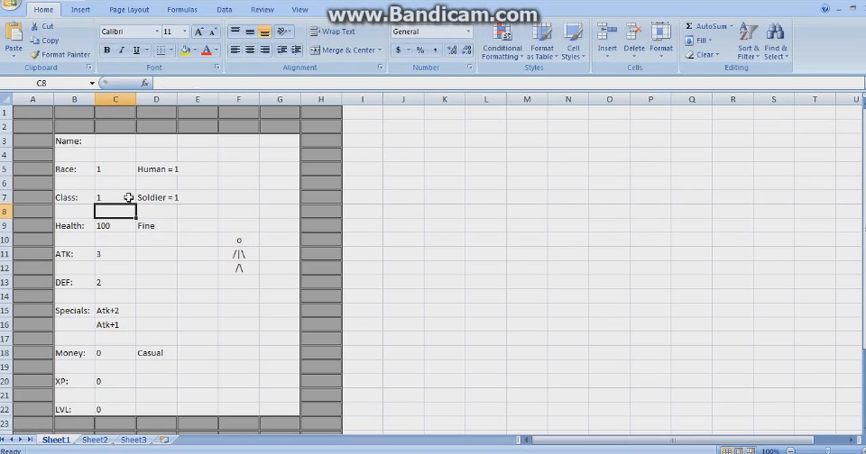
mouse_move(135, 273)
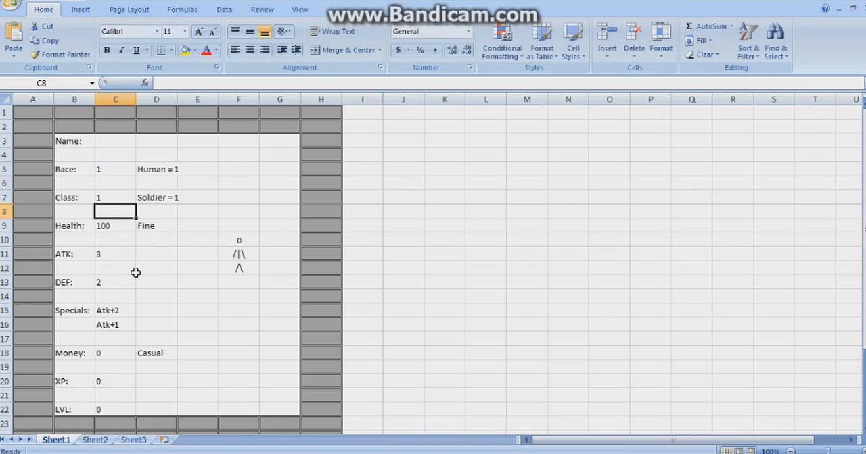
mouse_move(122, 251)
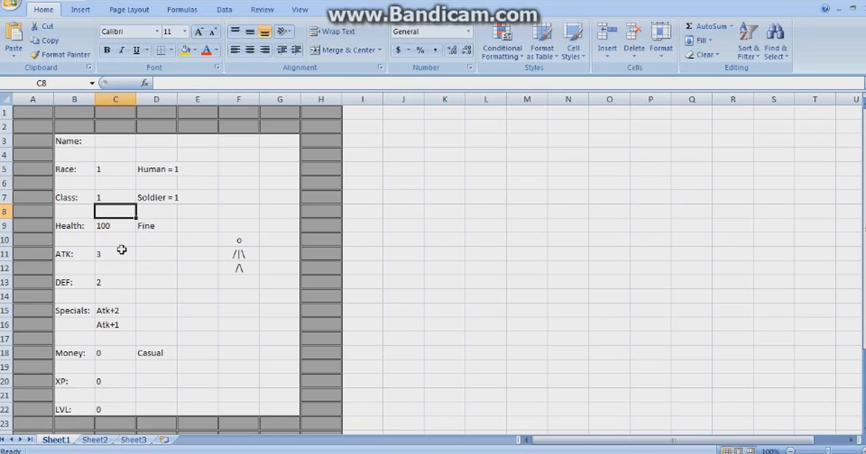
mouse_move(245, 313)
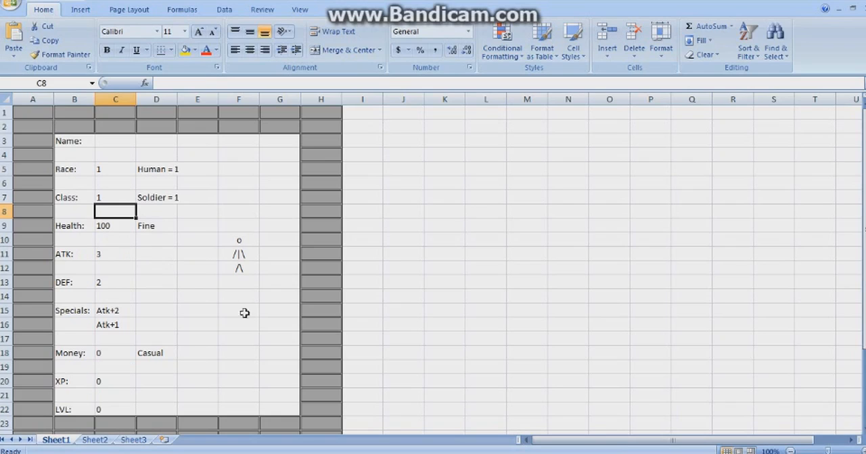
mouse_move(200, 368)
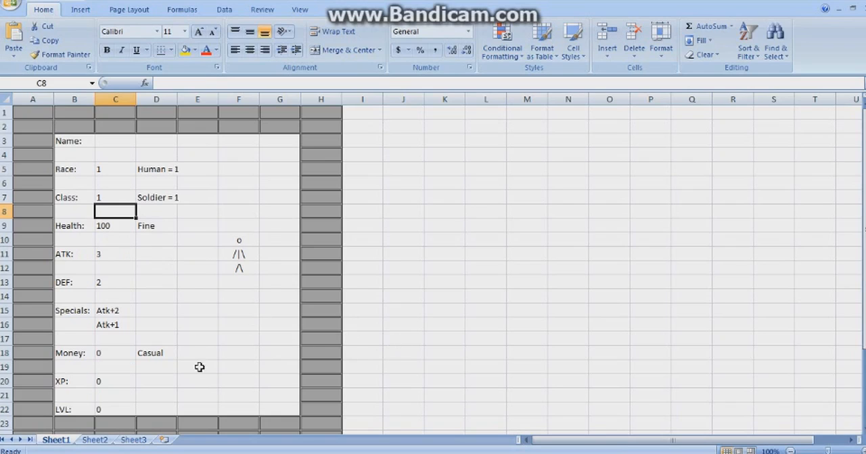
left_click(157, 351)
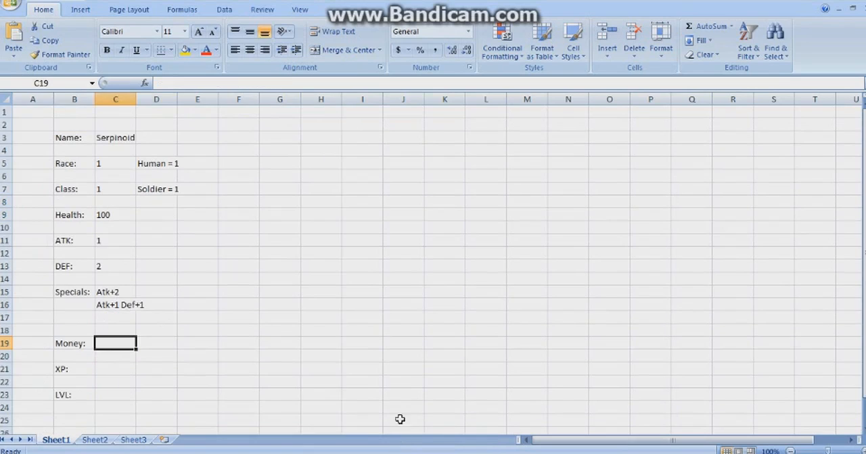
mouse_move(406, 327)
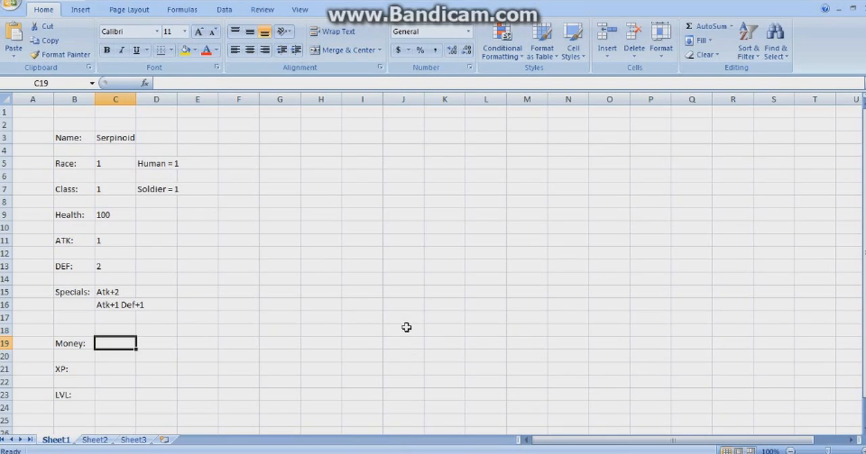